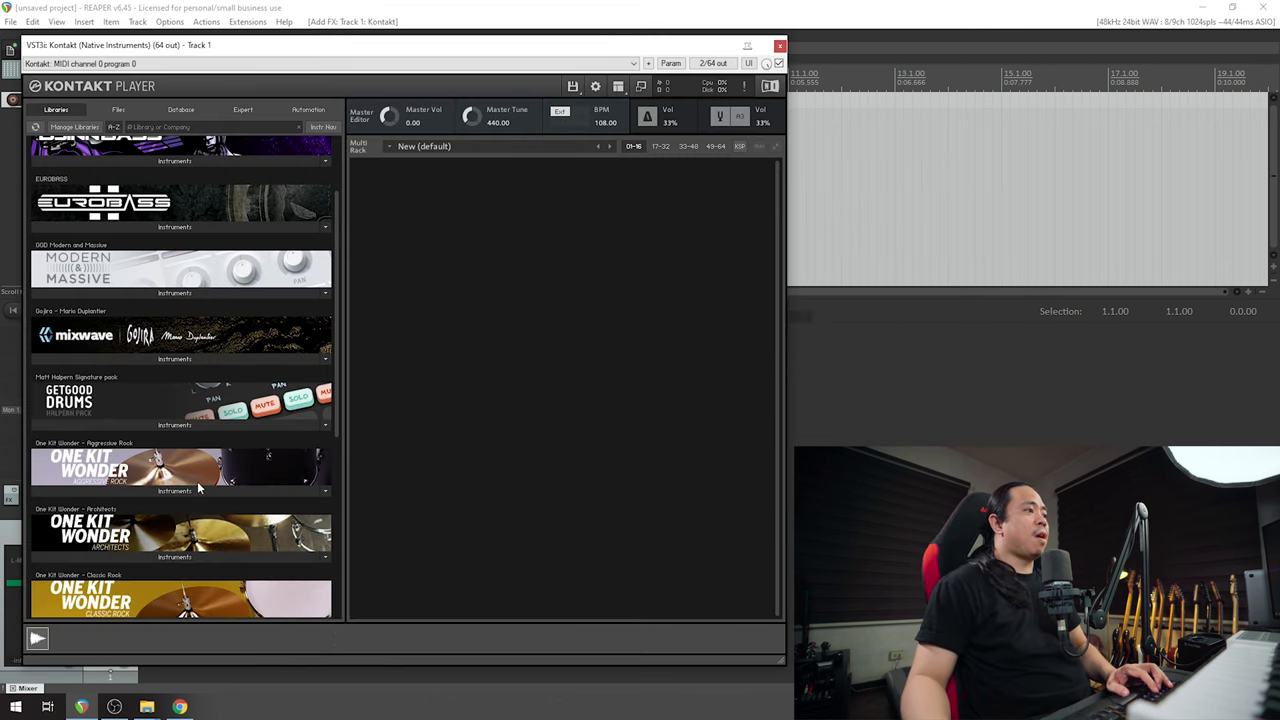
- Load a One Kit Wonder drum kit from Kontakt's Libraries browser
{"action": "scroll", "scroll_direction": "down", "scroll_amount": 3}
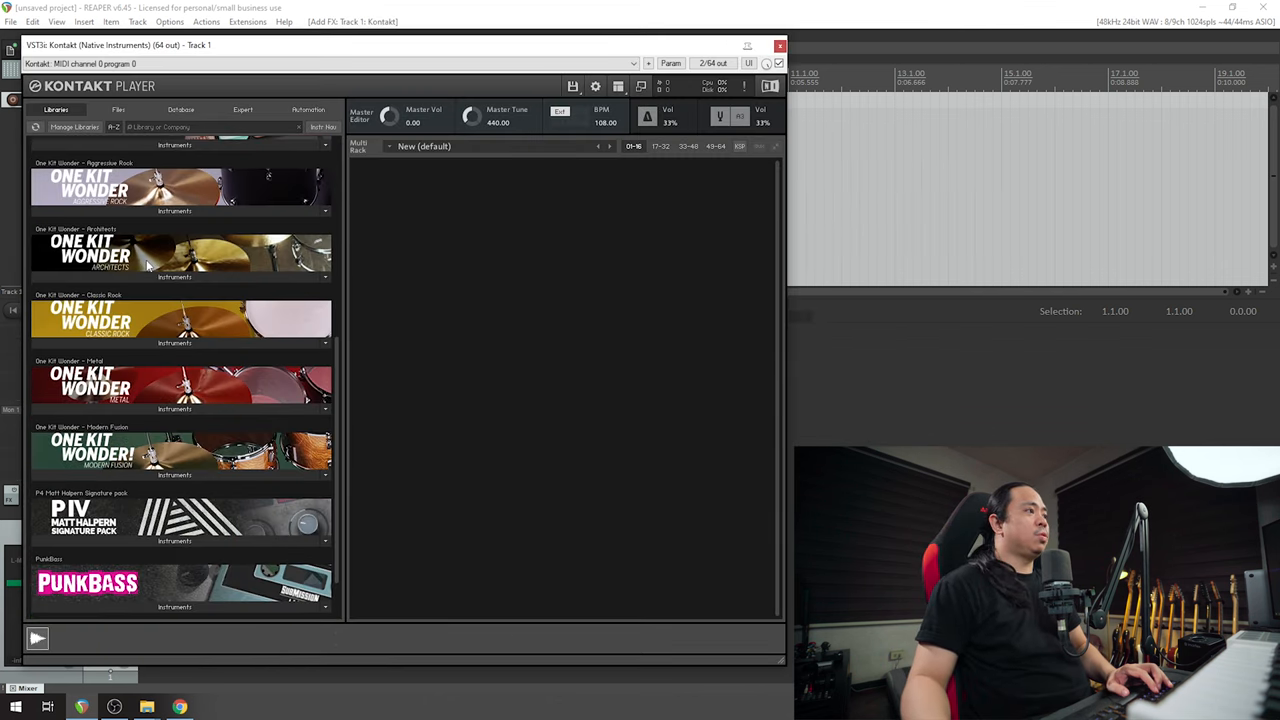
{"action": "left_click", "coordinate": [180, 252]}
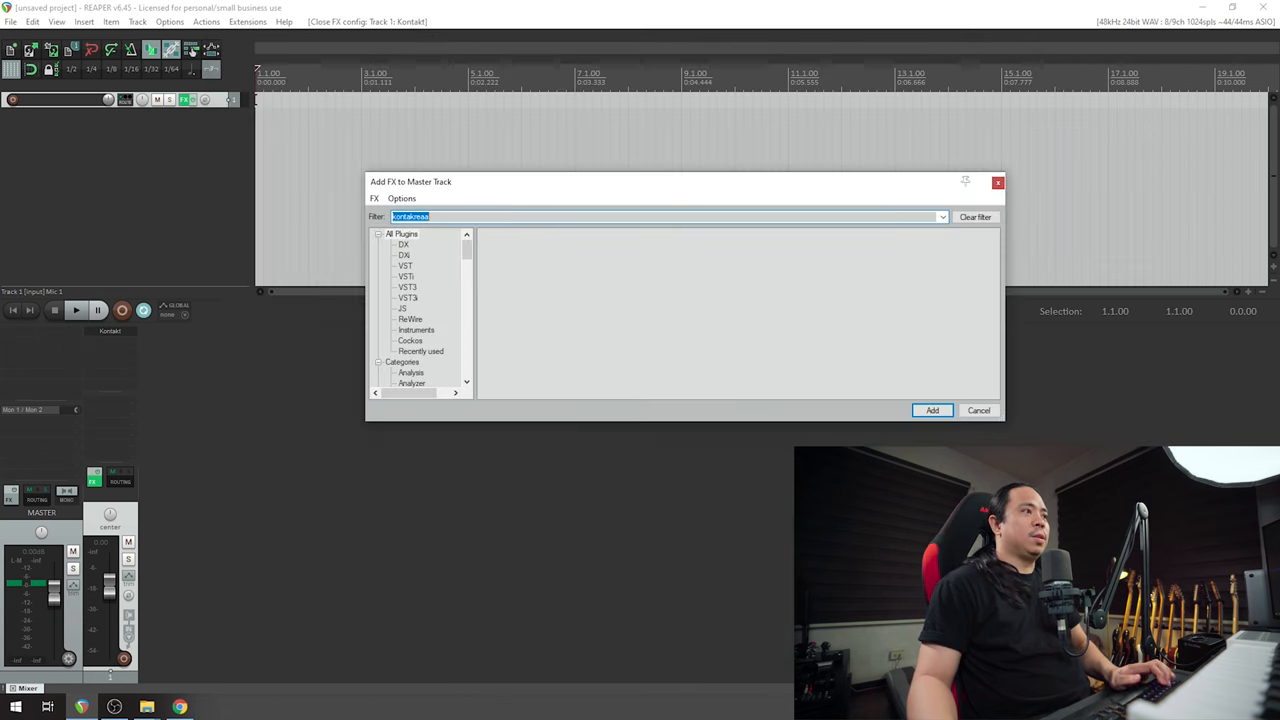
- Search 'reastrea' and add VST: ReaStream (Cockos) (2ch) to the master track
{"action": "type", "text": "reastrea"}
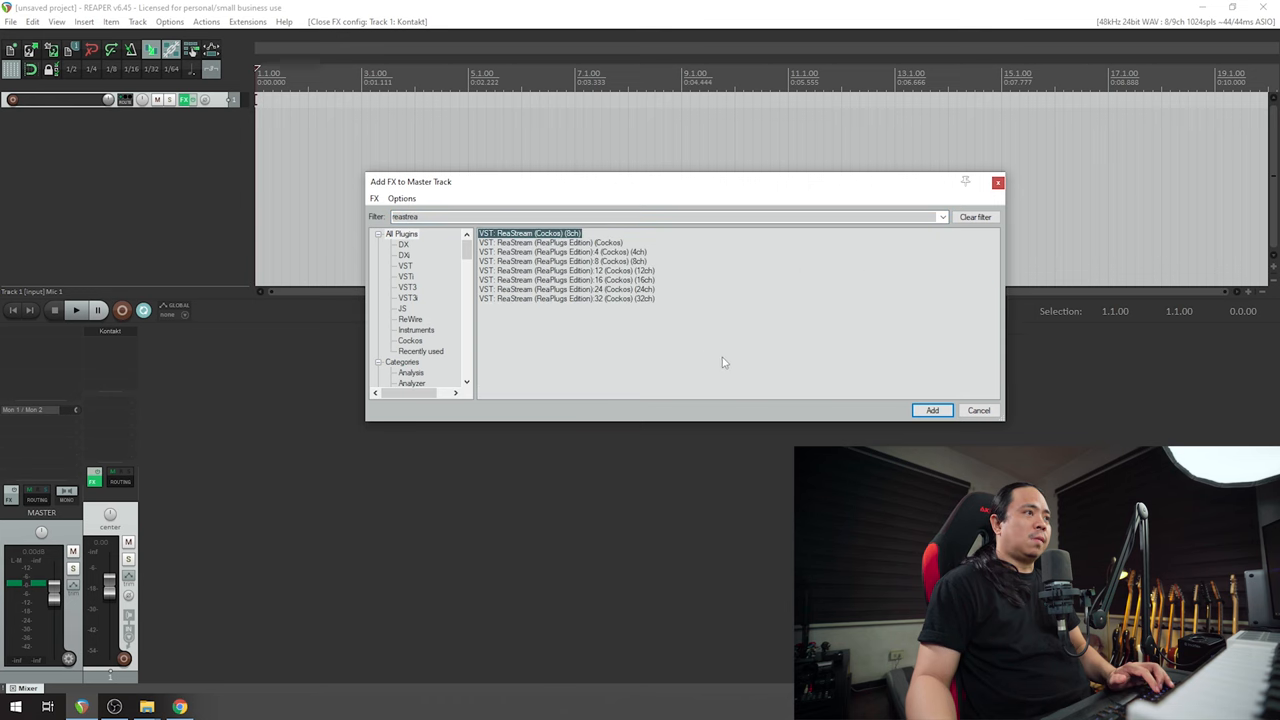
{"action": "left_click", "coordinate": [932, 410]}
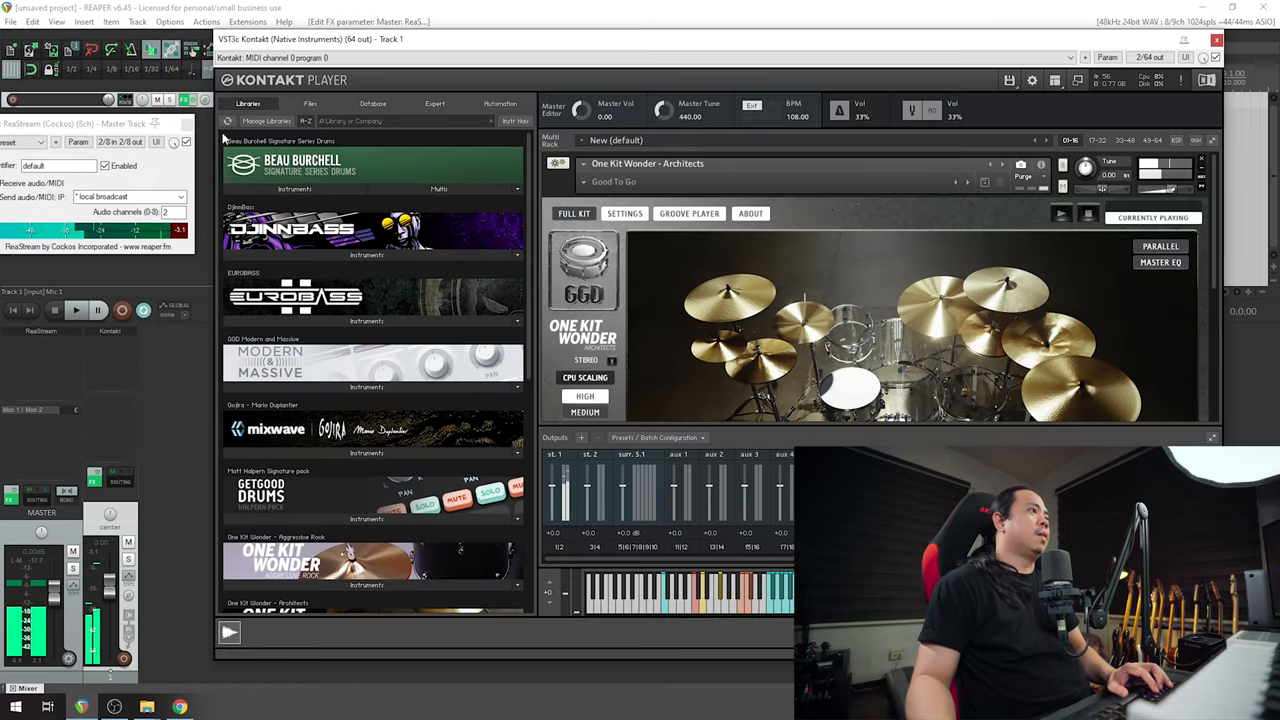
{"action": "left_click", "coordinate": [1216, 40]}
{"action": "type", "text": "xx"}
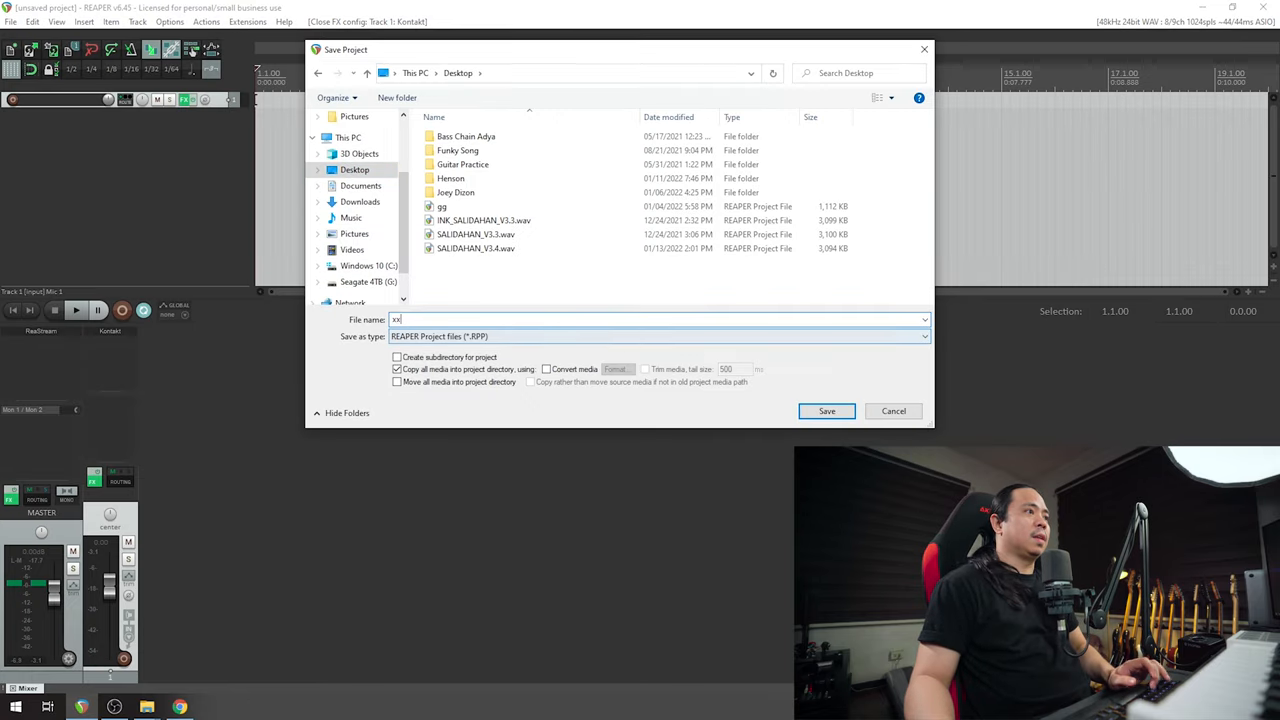
- Save the project as a new file on the Desktop
{"action": "left_click", "coordinate": [826, 412]}
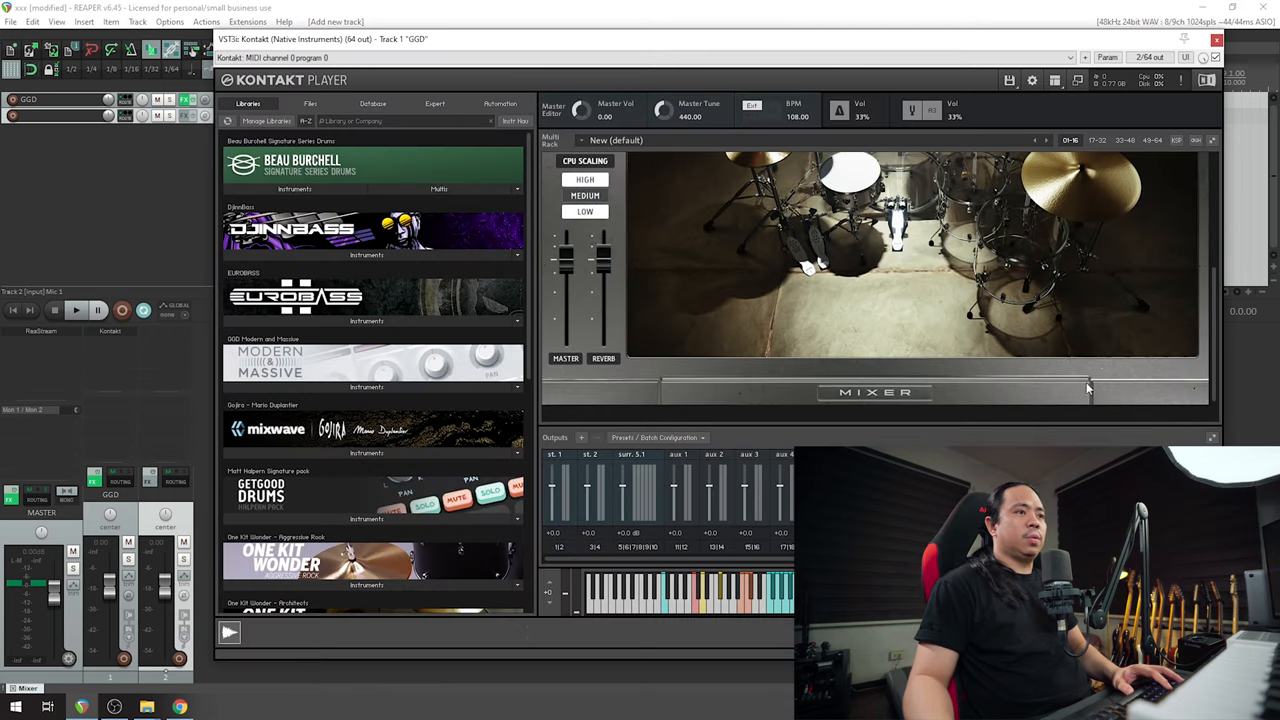
- Insert and name the KICK, SNARE, TOM1, TOM2, TOM3, OH and ROOM tracks
{"action": "left_click", "coordinate": [874, 390]}
{"action": "type", "text": "ROOM"}
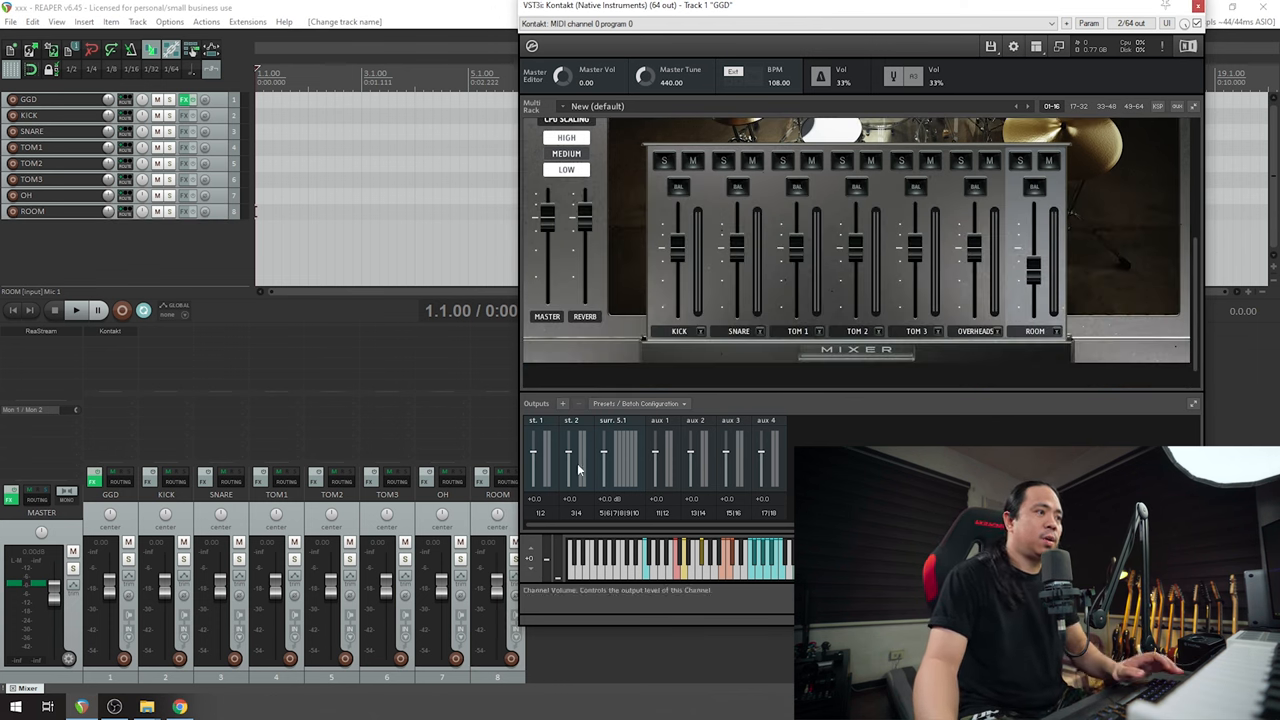
{"action": "left_click", "coordinate": [562, 404]}
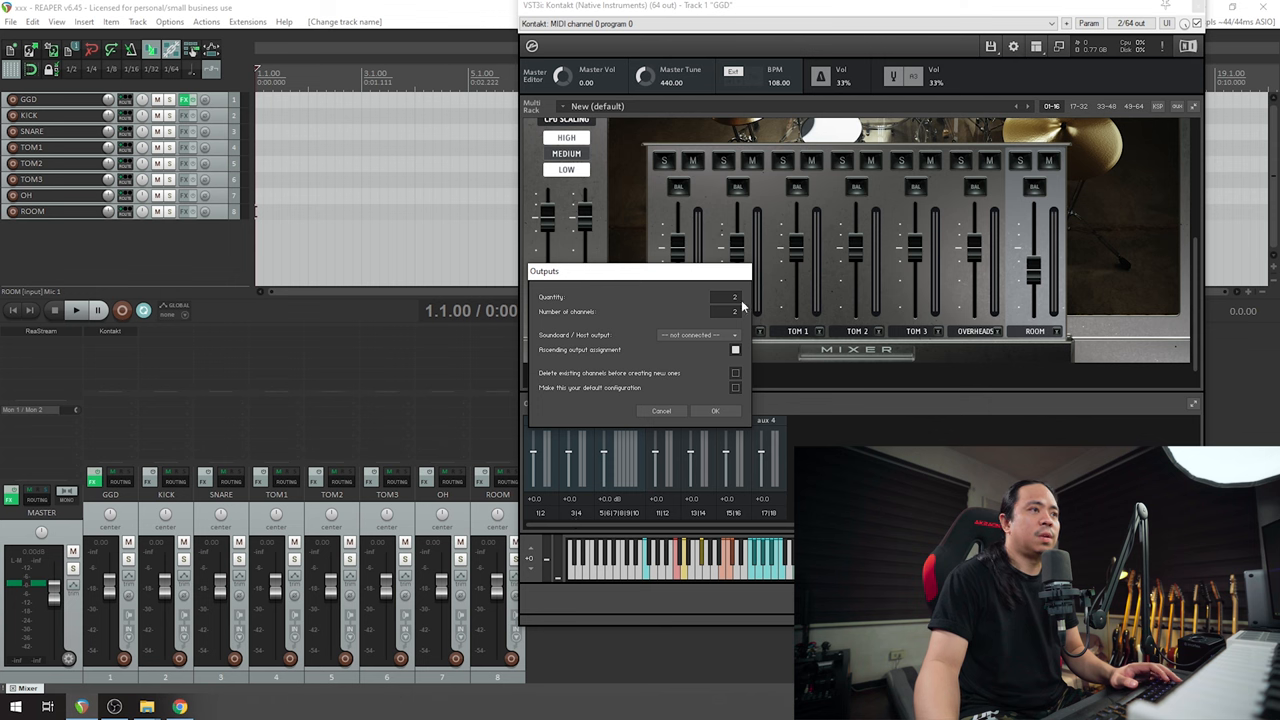
- Add extra stereo output channels in Kontakt's Outputs panel
{"action": "left_click", "coordinate": [716, 410]}
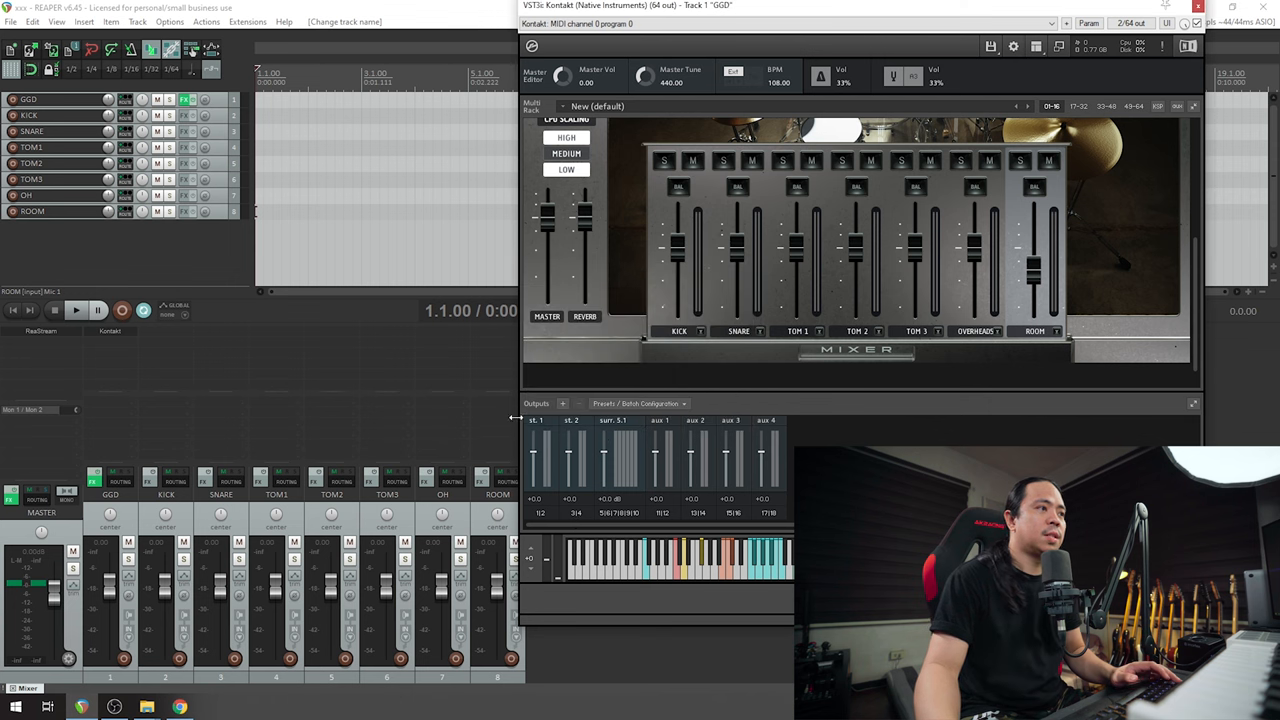
{"action": "left_click", "coordinate": [562, 404]}
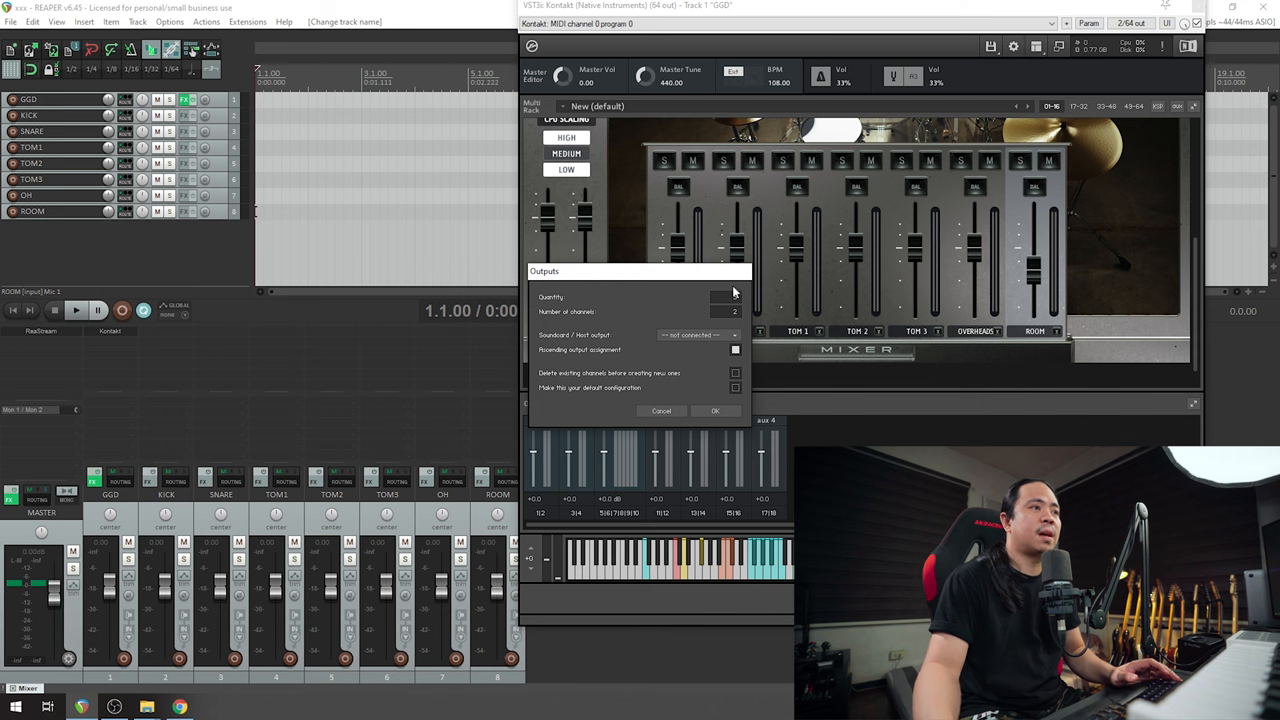
{"action": "left_click", "coordinate": [714, 410]}
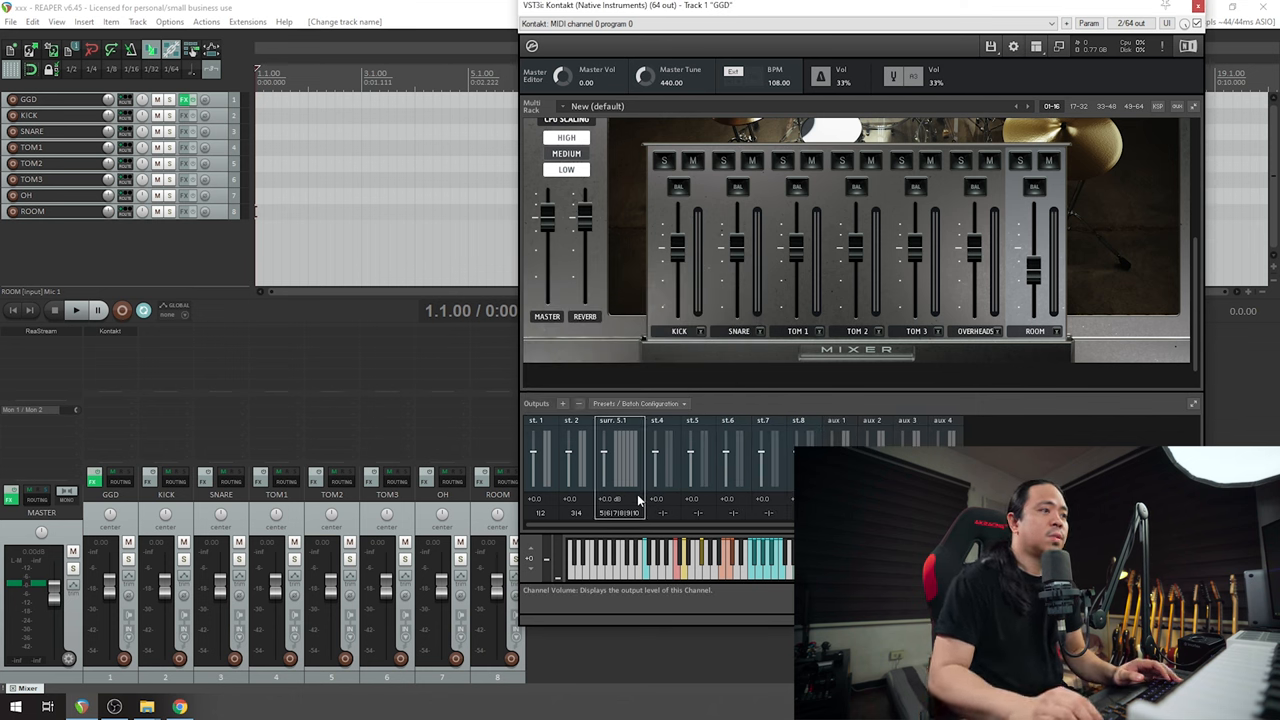
{"action": "mouse_move", "coordinate": [618, 402]}
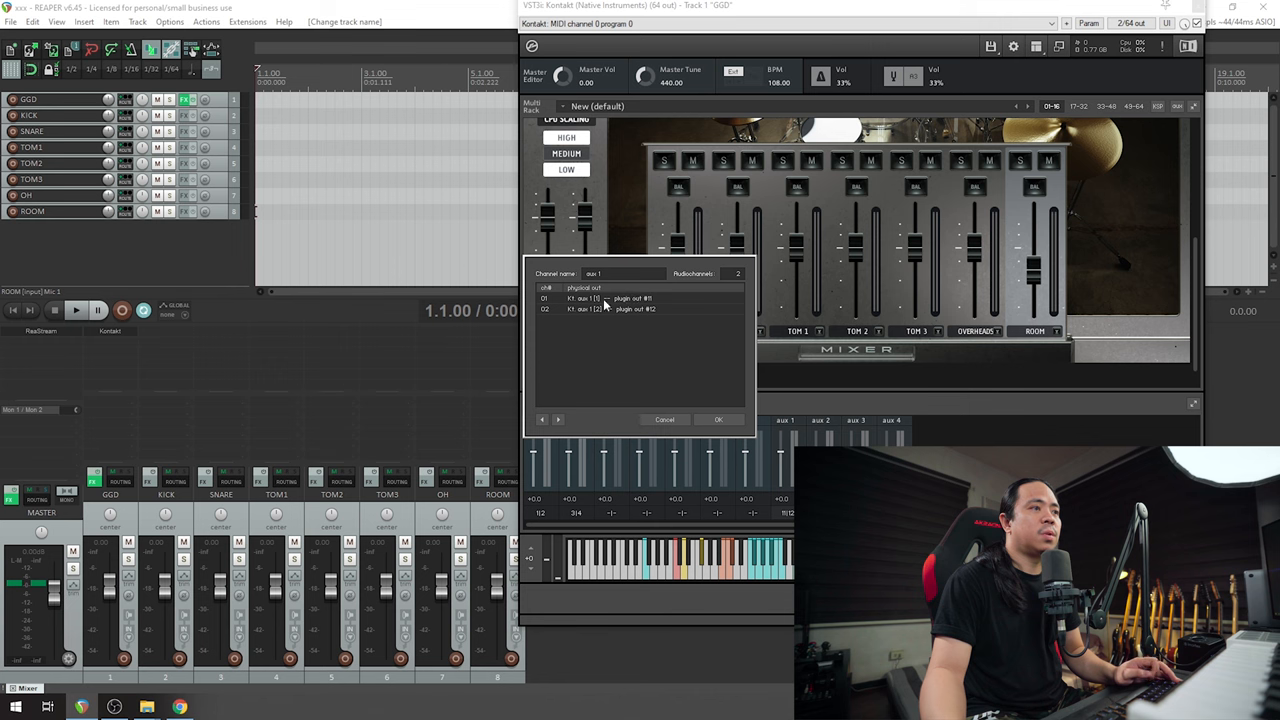
{"action": "mouse_move", "coordinate": [650, 302]}
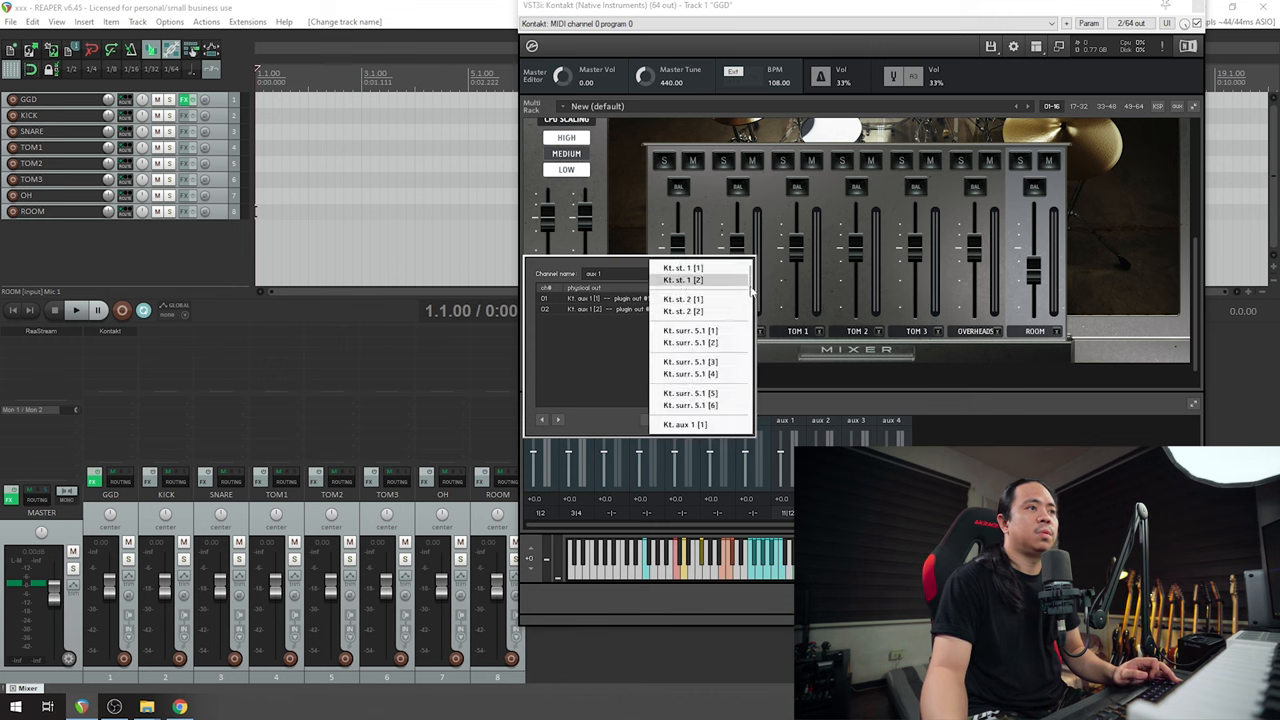
- Assign the aux 2 channel to its own plugin output pair in Channel Configuration
{"action": "scroll", "scroll_direction": "down", "scroll_amount": 3}
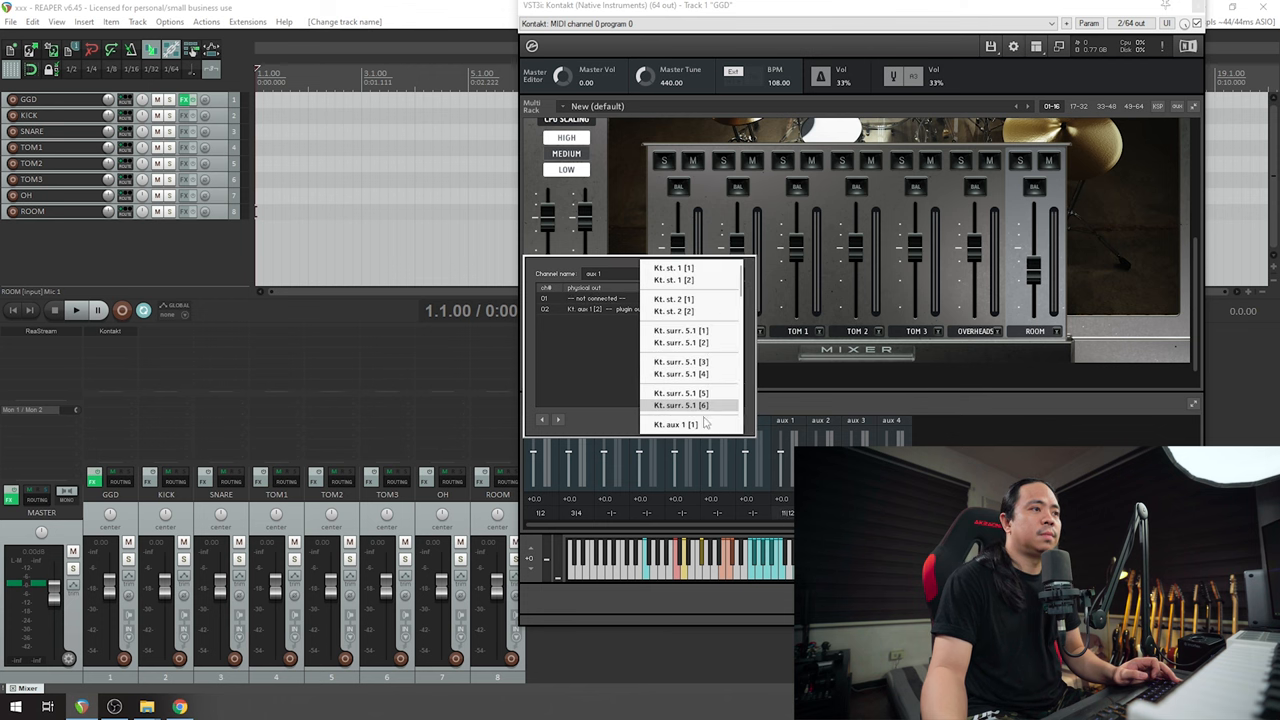
{"action": "scroll", "scroll_direction": "down", "scroll_amount": 3}
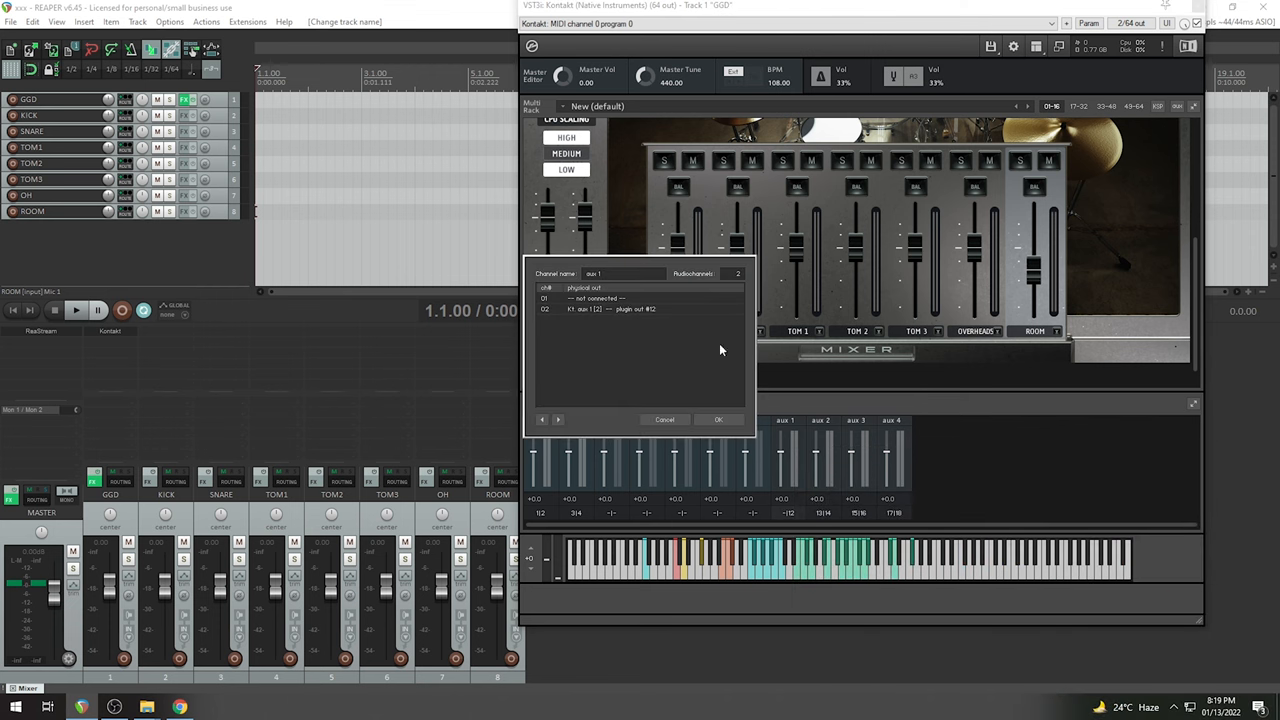
{"action": "left_click", "coordinate": [636, 308]}
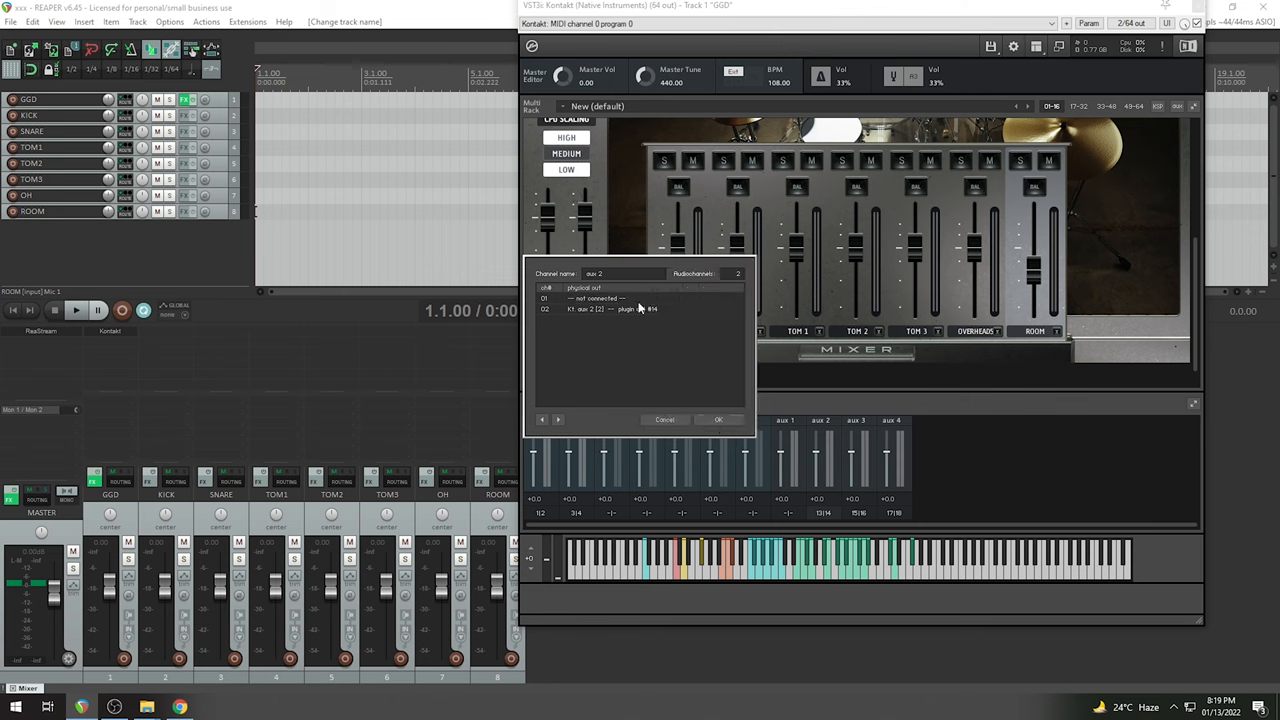
{"action": "left_click", "coordinate": [718, 420]}
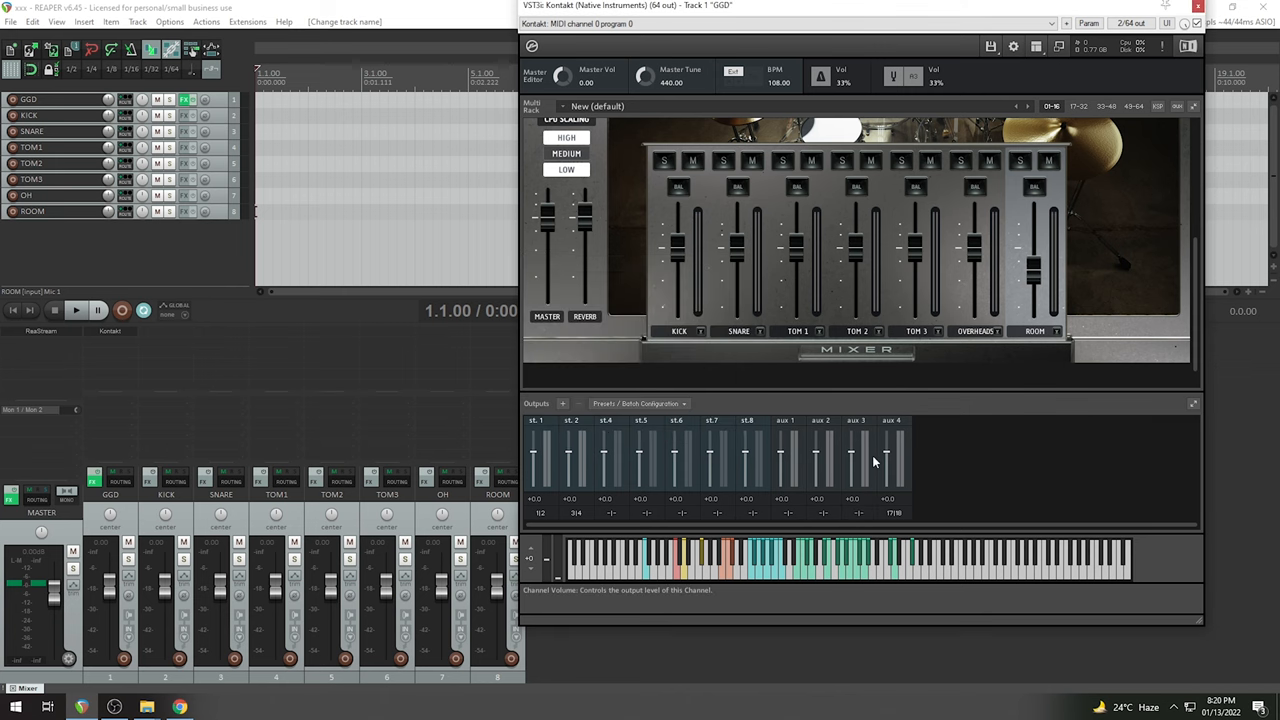
{"action": "mouse_move", "coordinate": [920, 520]}
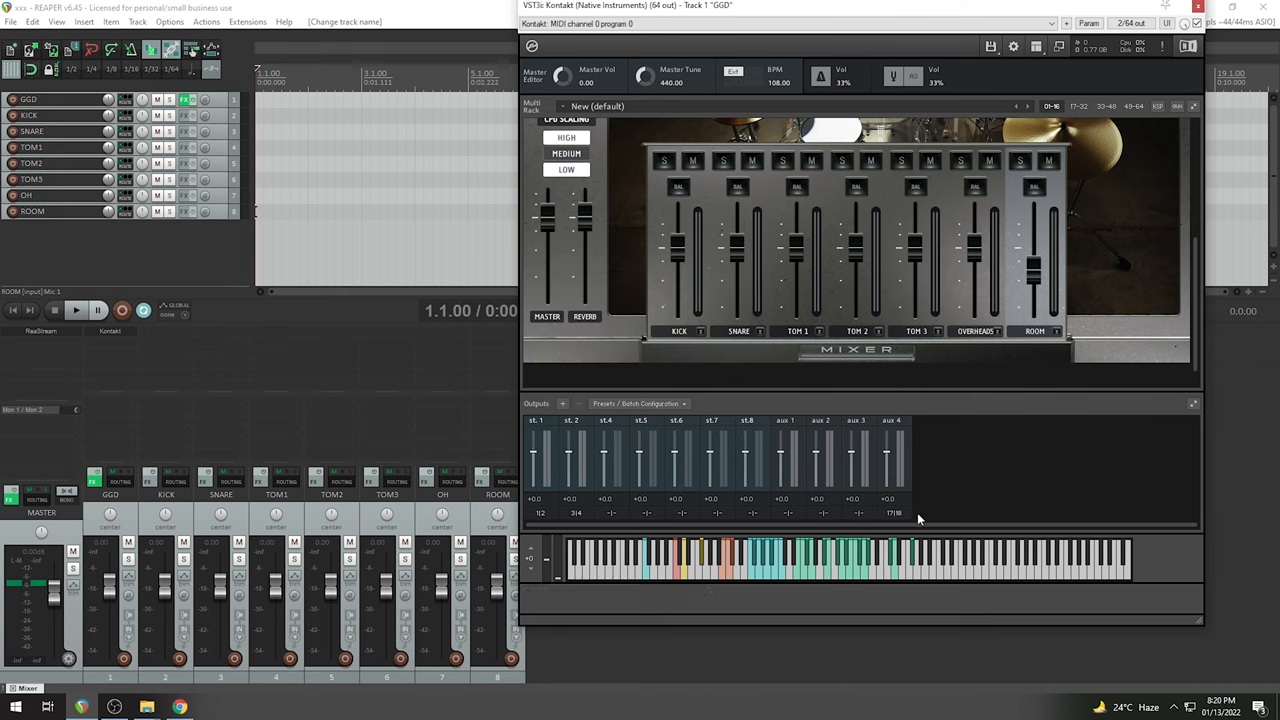
{"action": "mouse_move", "coordinate": [896, 524]}
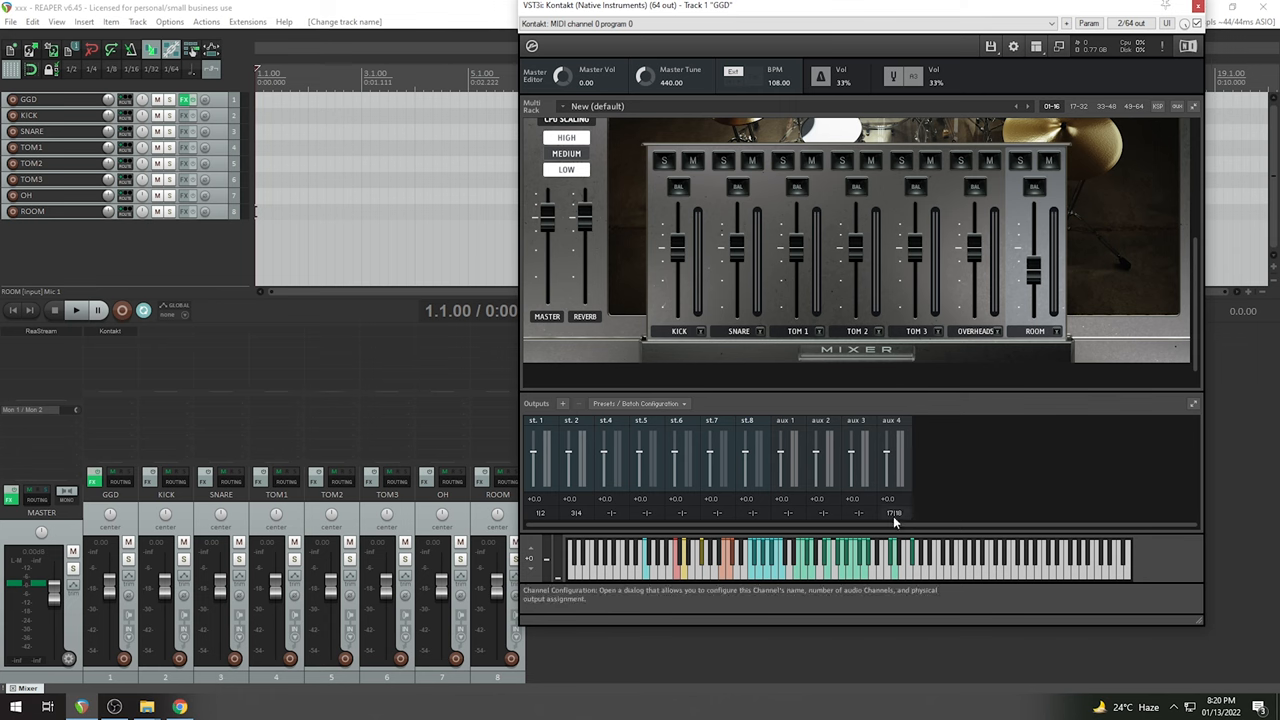
{"action": "mouse_move", "coordinate": [540, 420]}
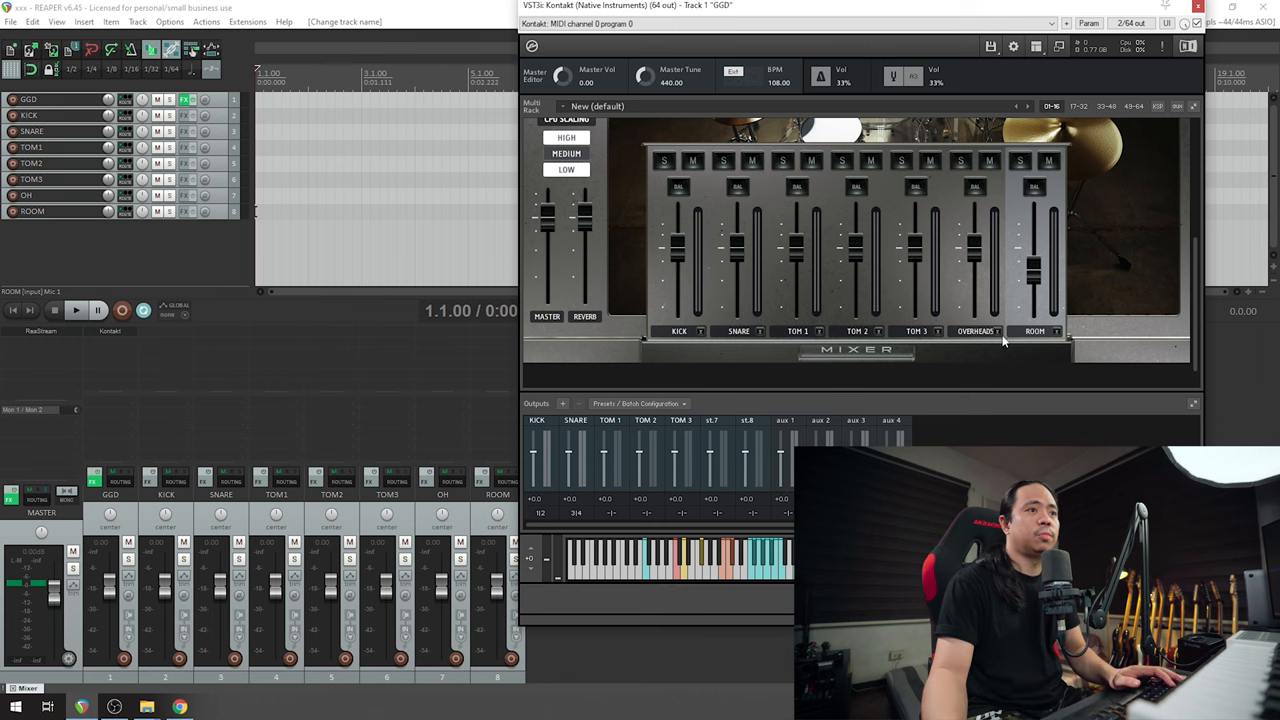
{"action": "mouse_move", "coordinate": [664, 422]}
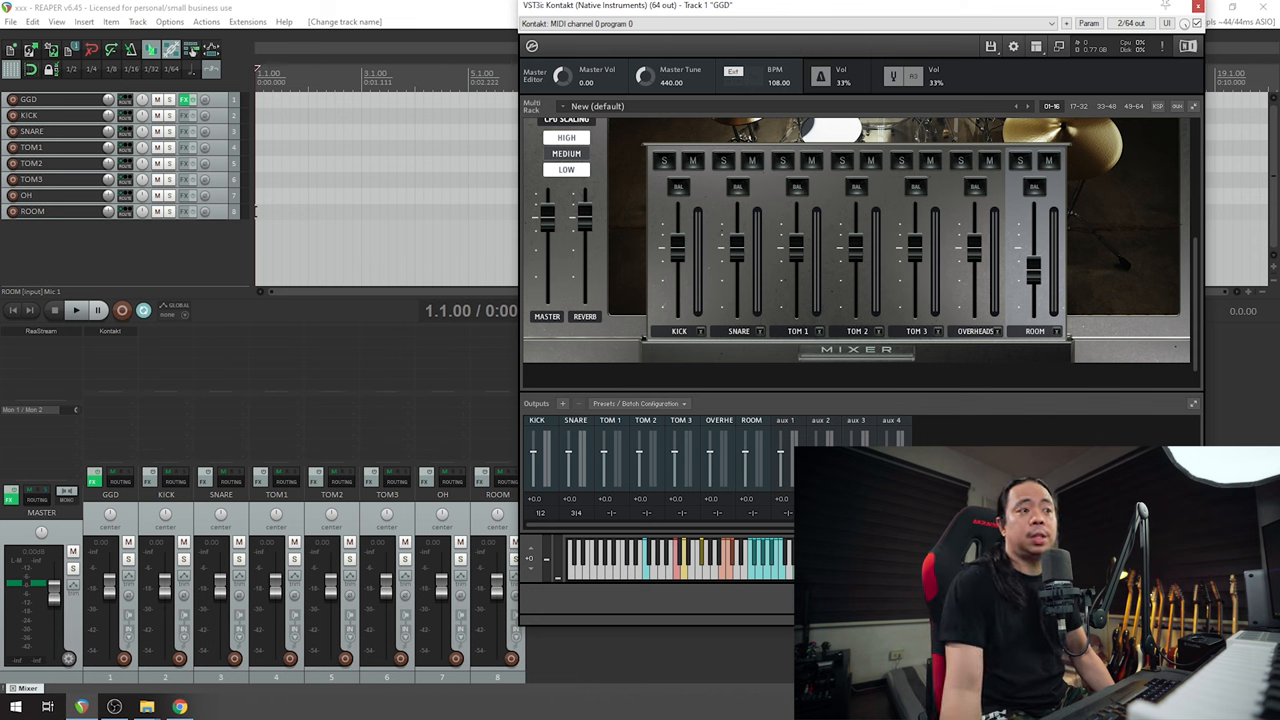
{"action": "mouse_move", "coordinate": [536, 420]}
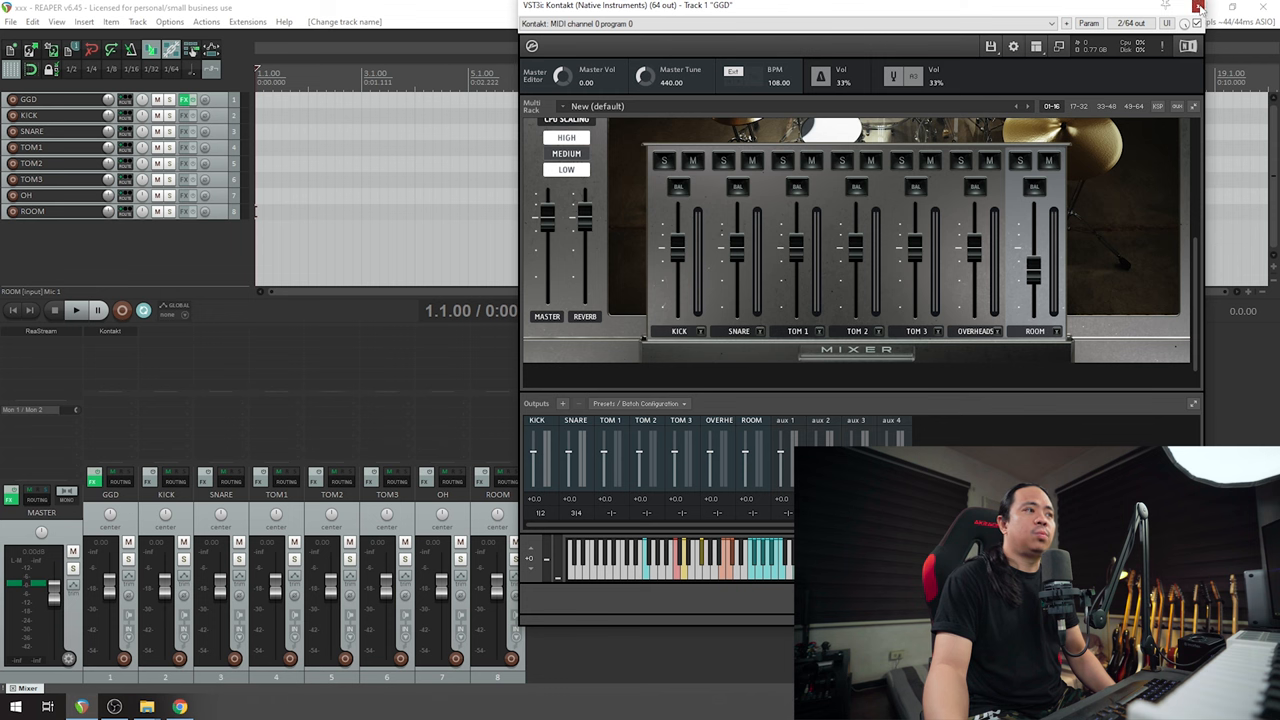
{"action": "left_click", "coordinate": [1196, 8]}
{"action": "type", "text": "rea"}
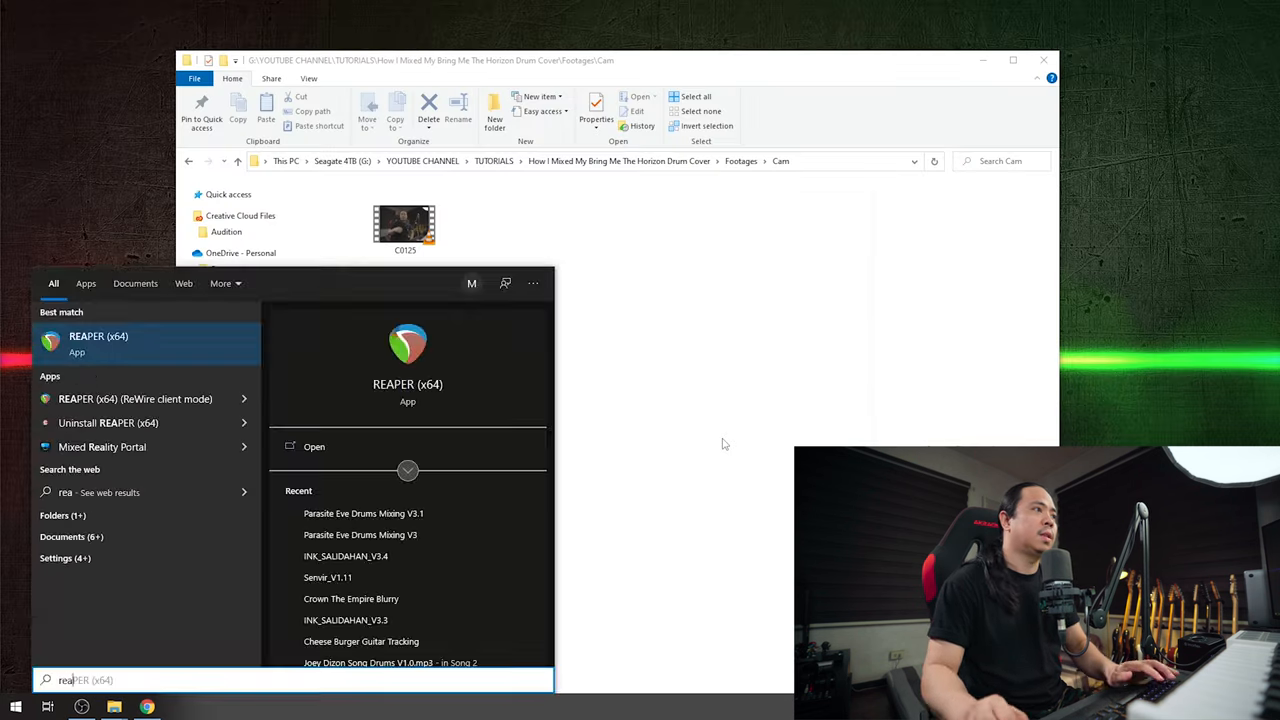
{"action": "left_click", "coordinate": [98, 336]}
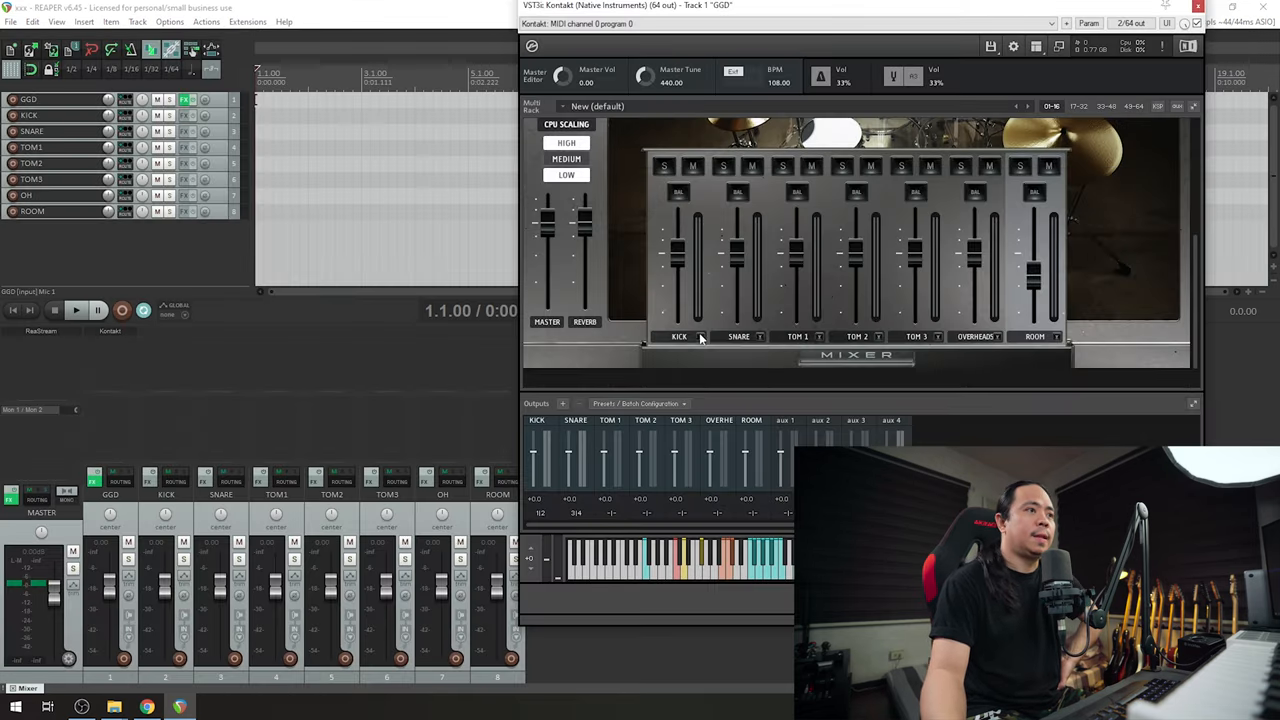
{"action": "left_click", "coordinate": [678, 336]}
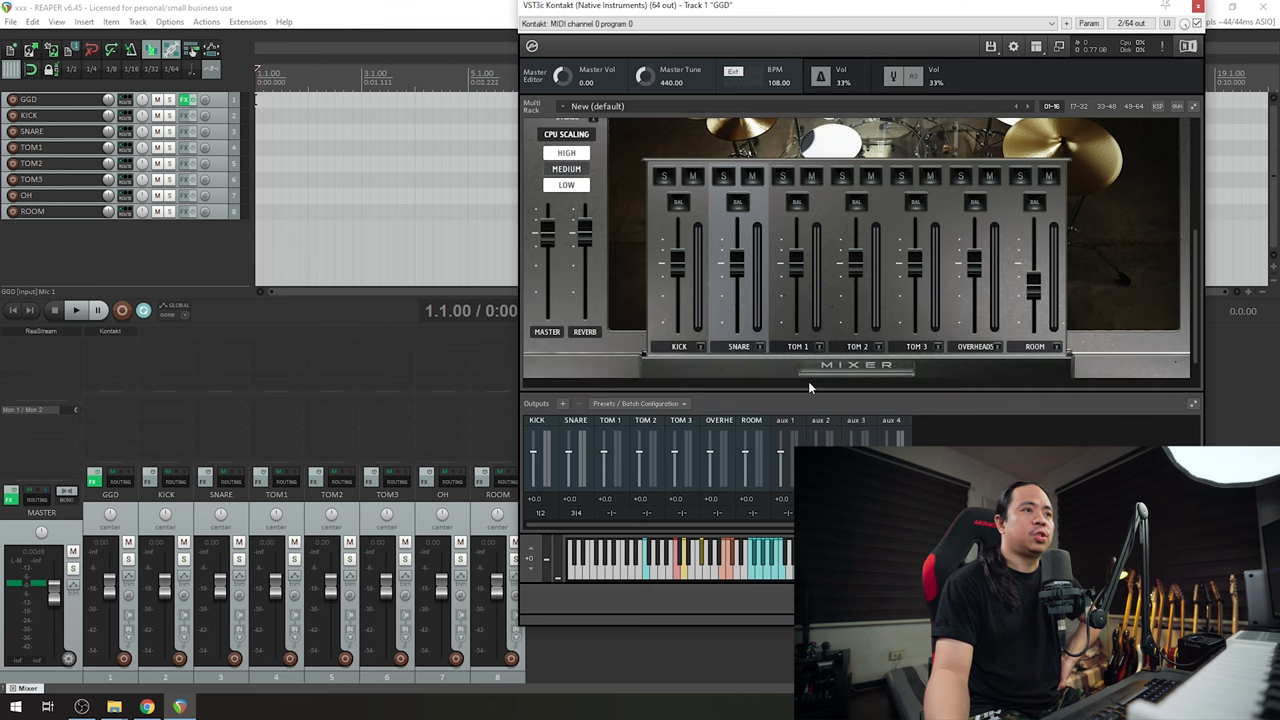
{"action": "left_click", "coordinate": [856, 364]}
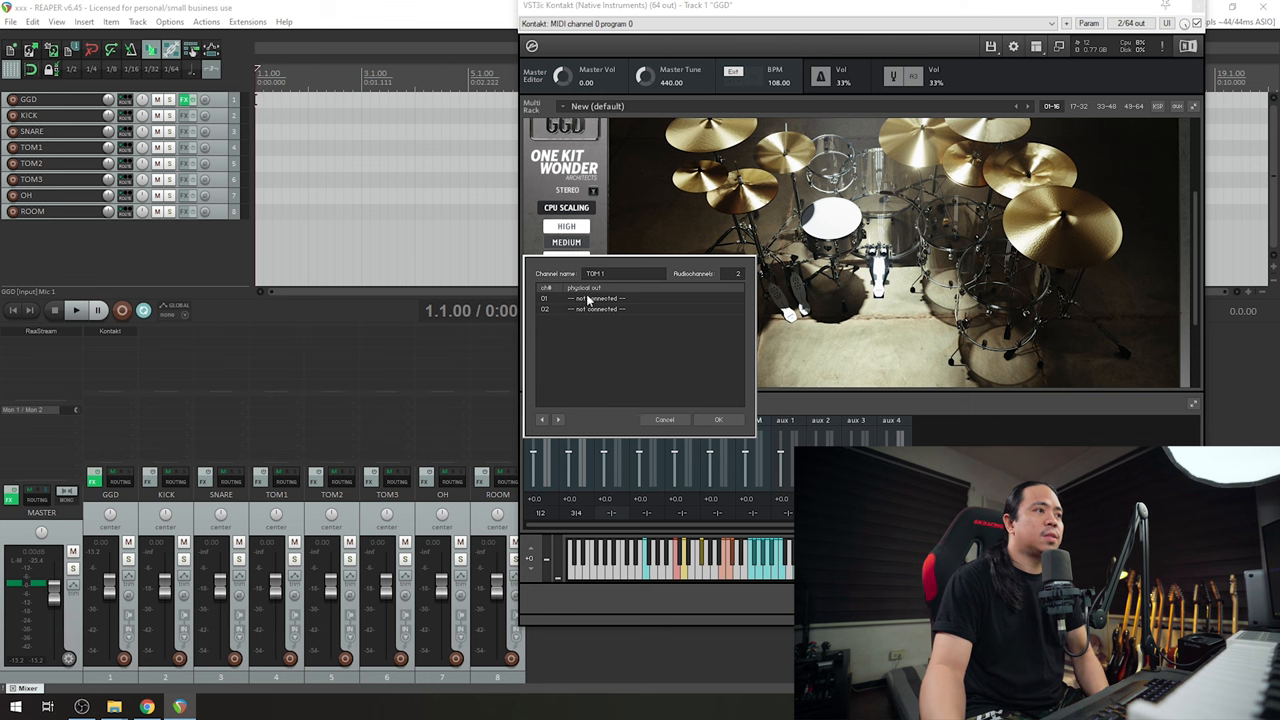
- Assign the TOM1 and next tom channels to their own host output pairs
{"action": "left_click", "coordinate": [596, 298]}
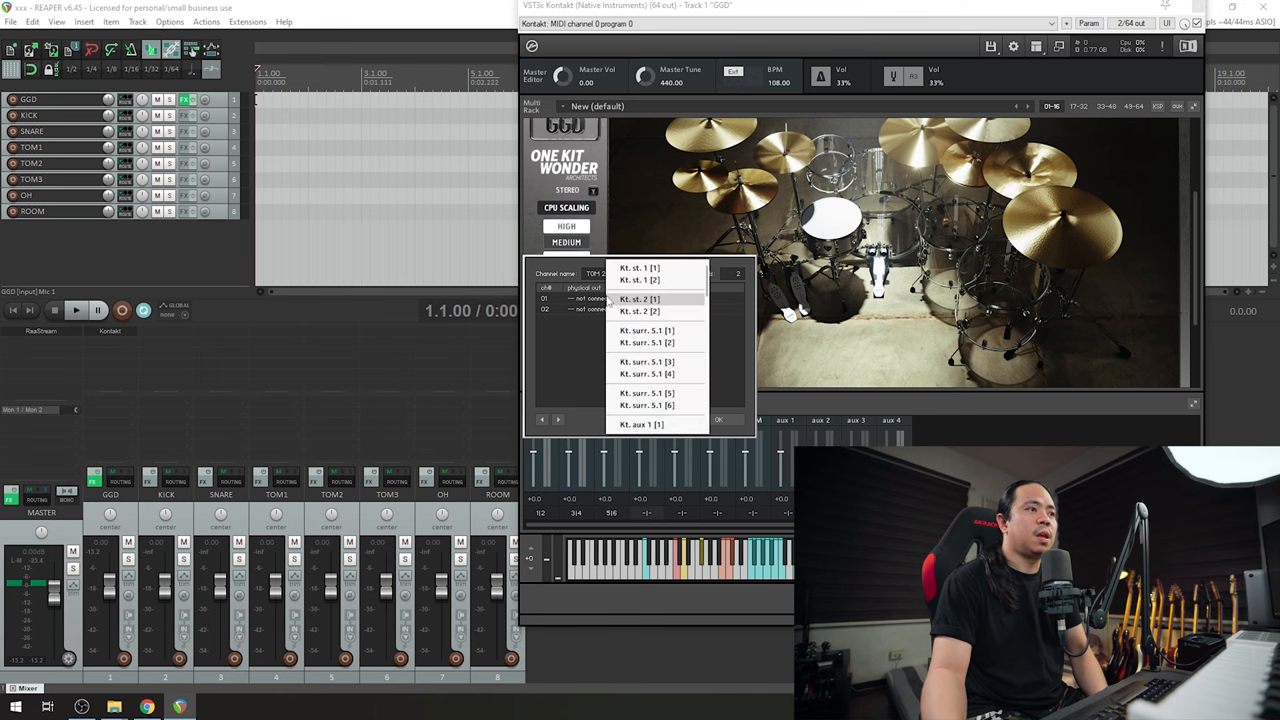
{"action": "mouse_move", "coordinate": [644, 360]}
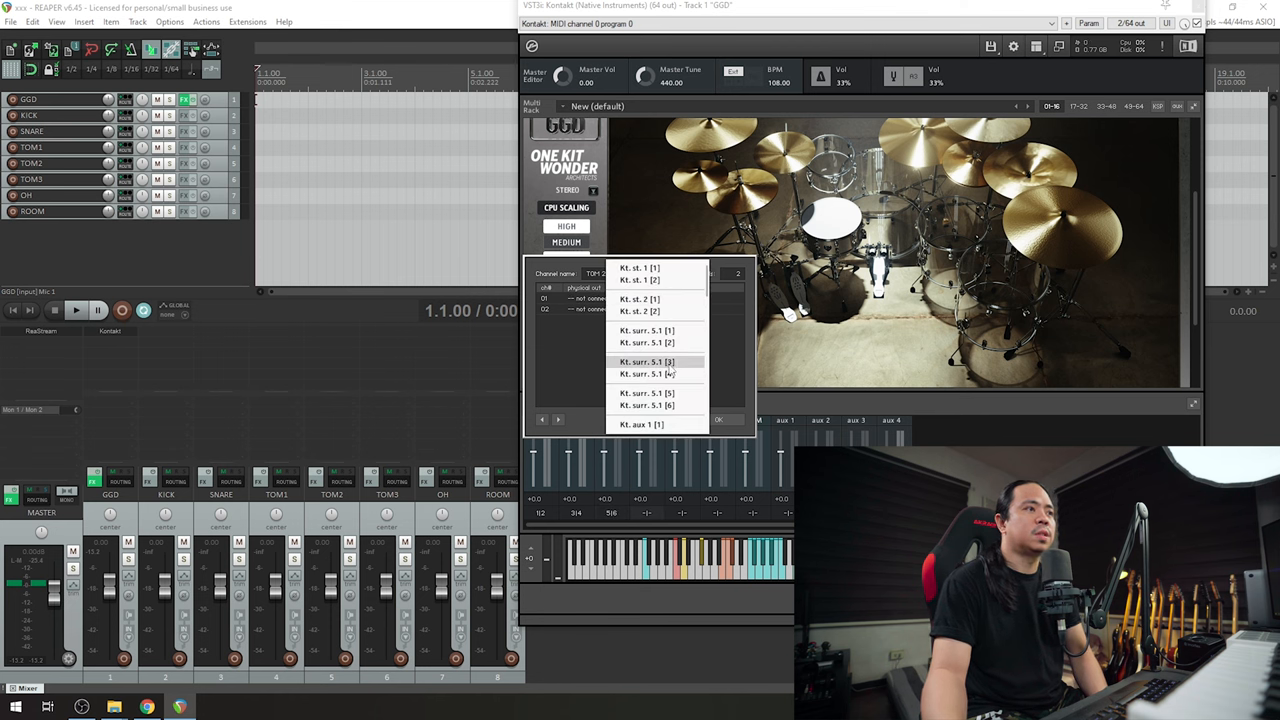
{"action": "left_click", "coordinate": [644, 360]}
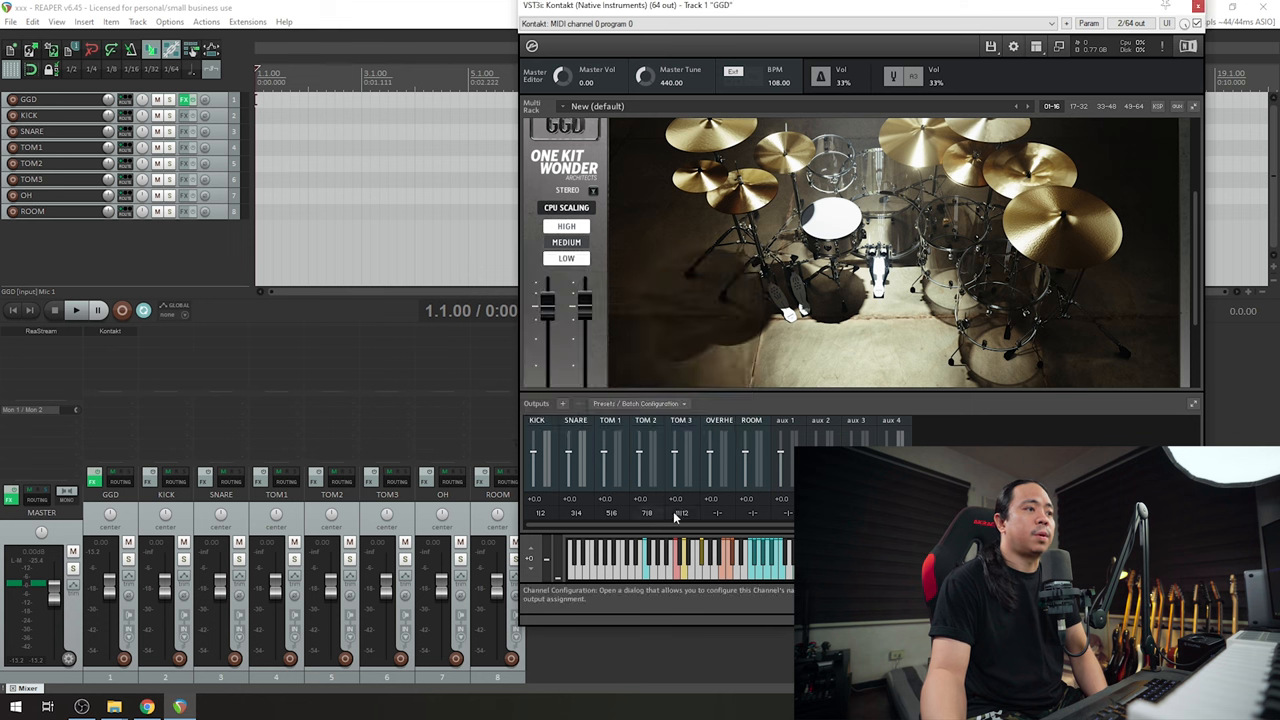
{"action": "left_click", "coordinate": [680, 514]}
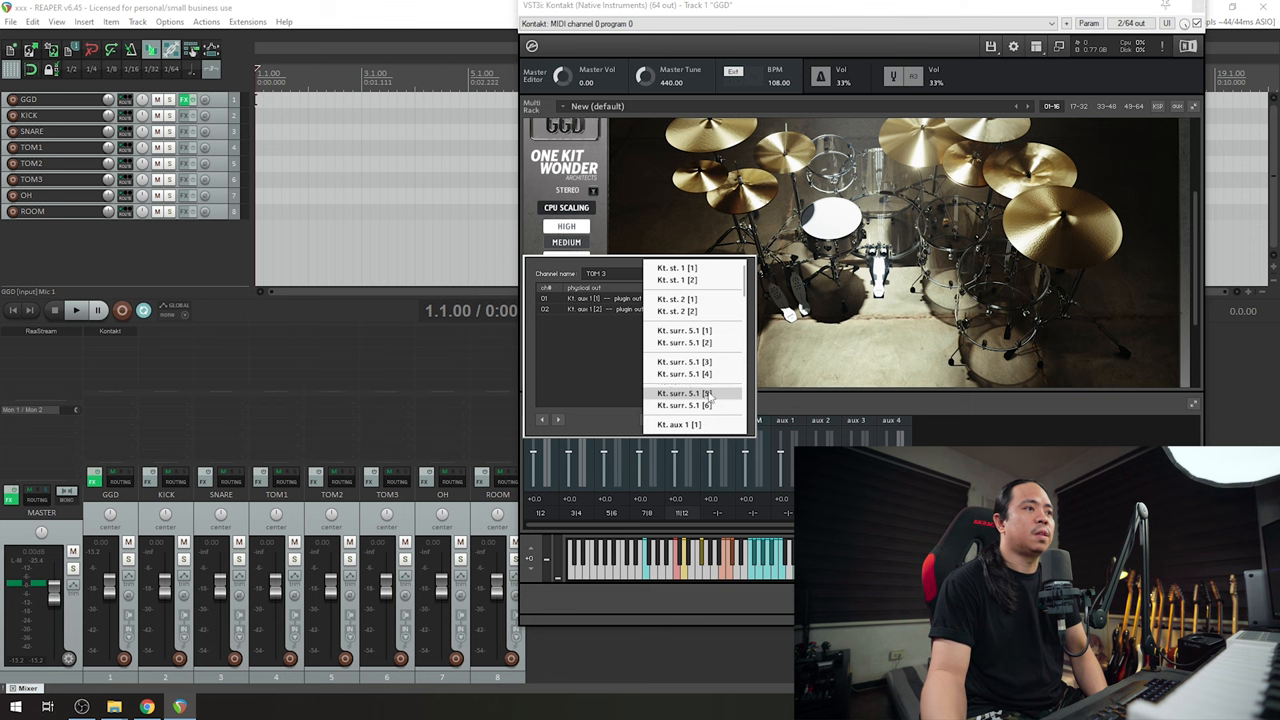
{"action": "left_click", "coordinate": [684, 392]}
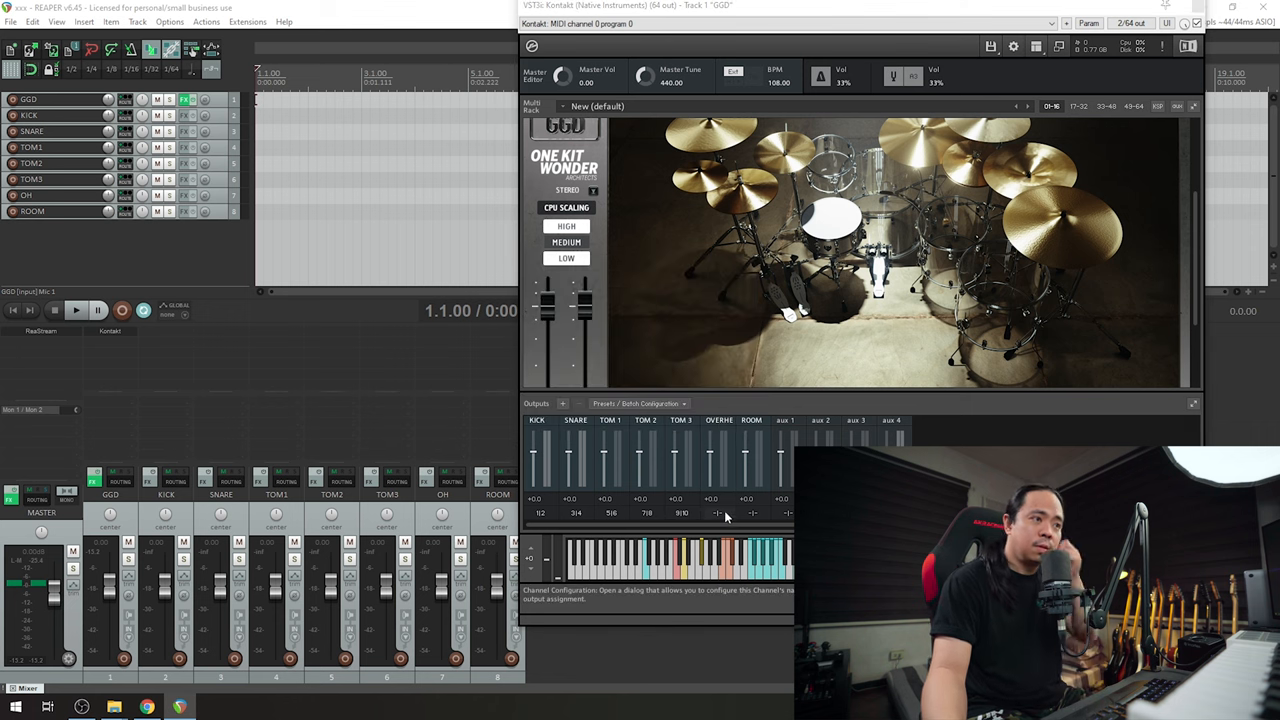
- Assign the overhead and room channels to their own host output pairs
{"action": "left_click", "coordinate": [718, 512]}
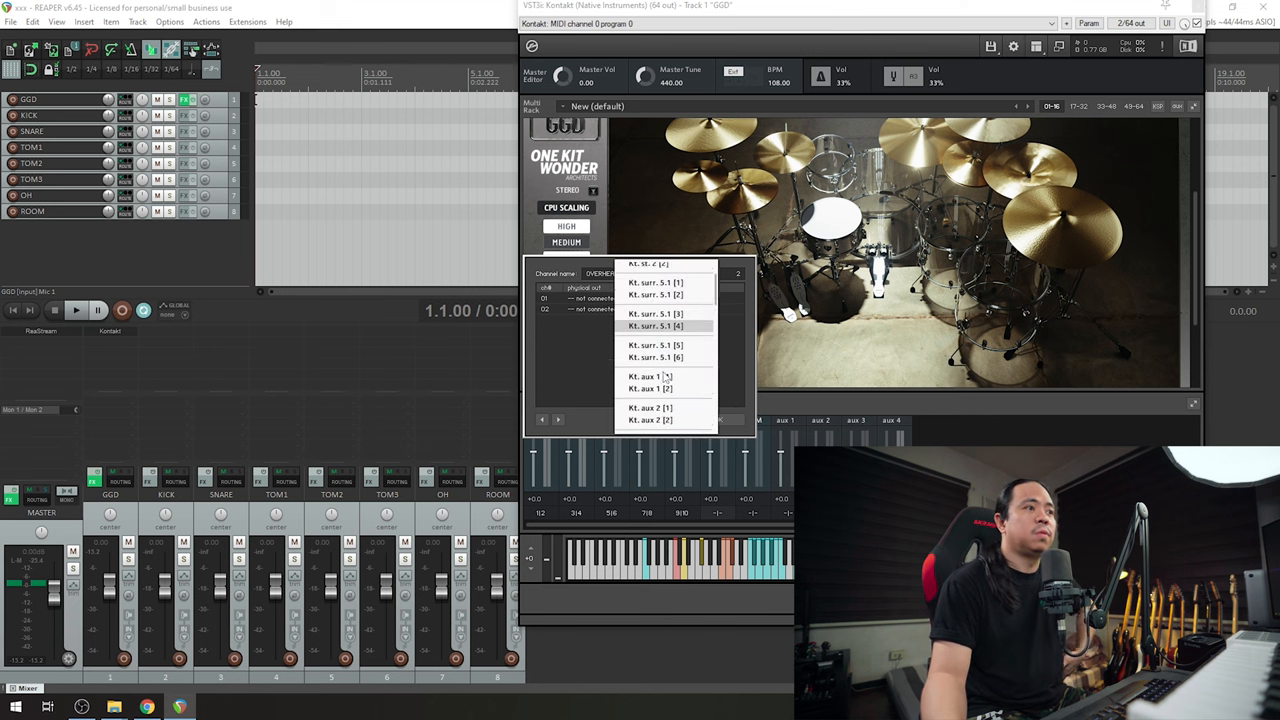
{"action": "left_click", "coordinate": [648, 376]}
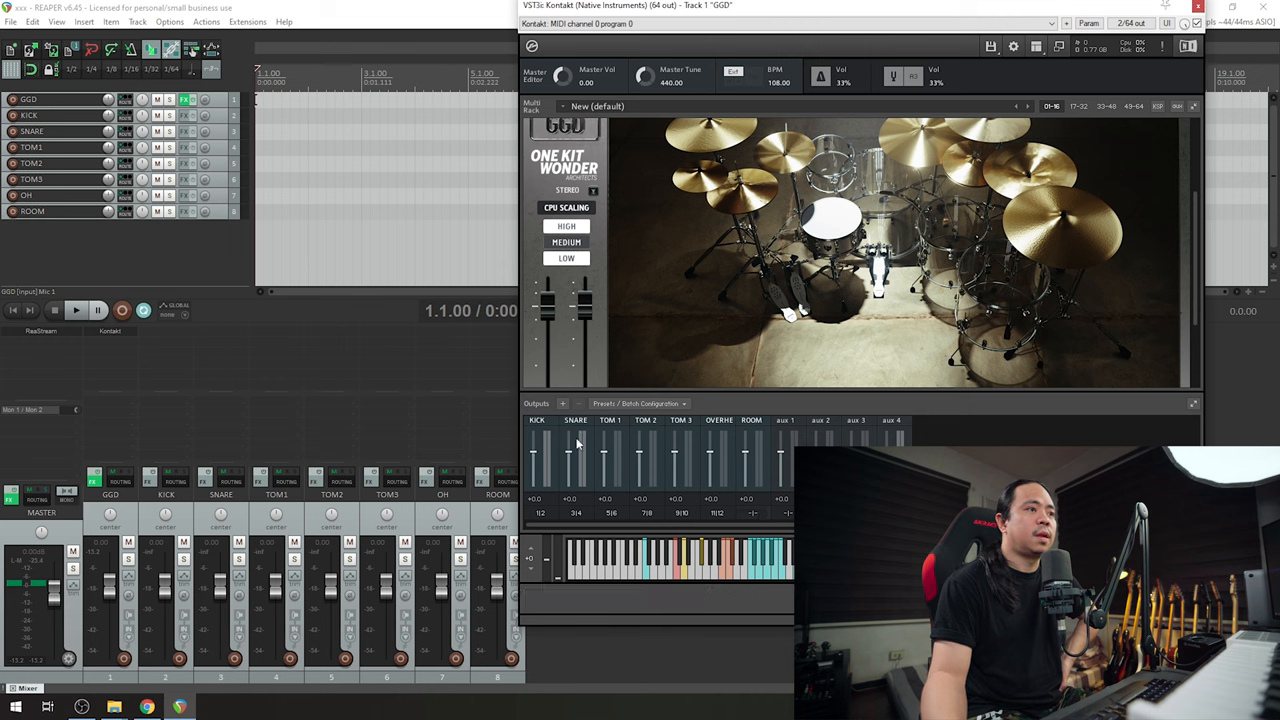
{"action": "mouse_move", "coordinate": [648, 520]}
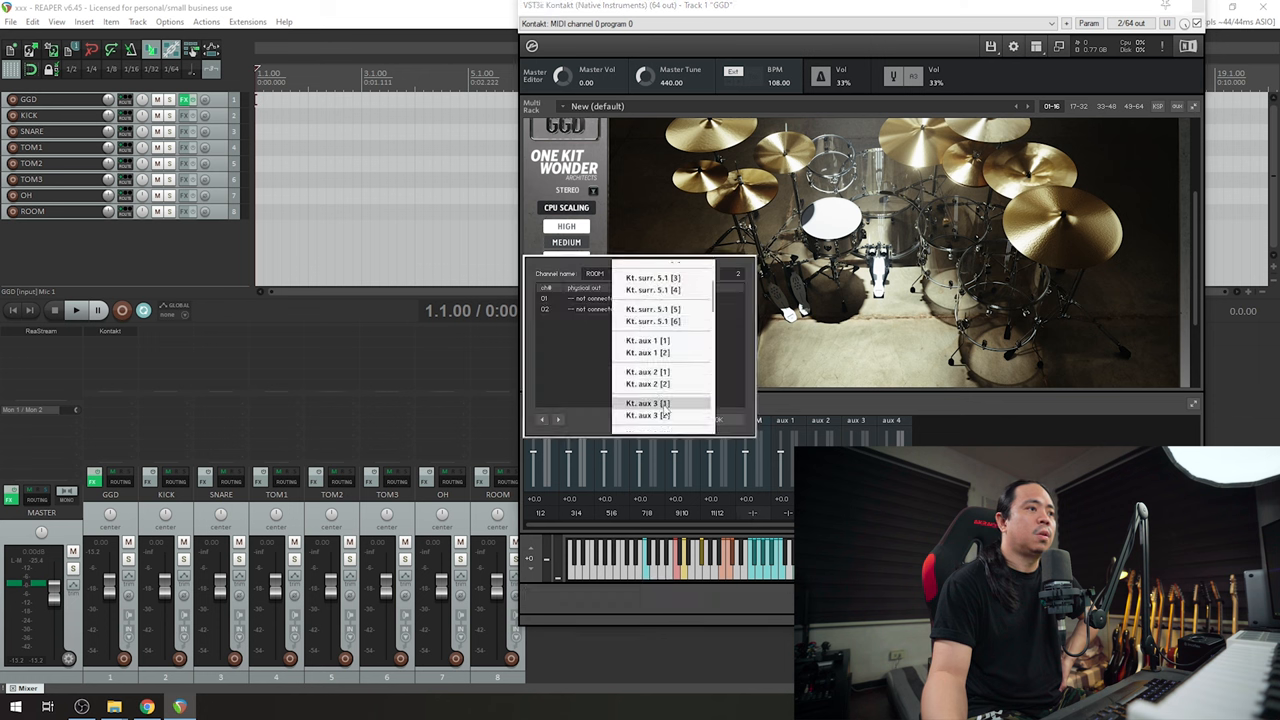
{"action": "left_click", "coordinate": [648, 404]}
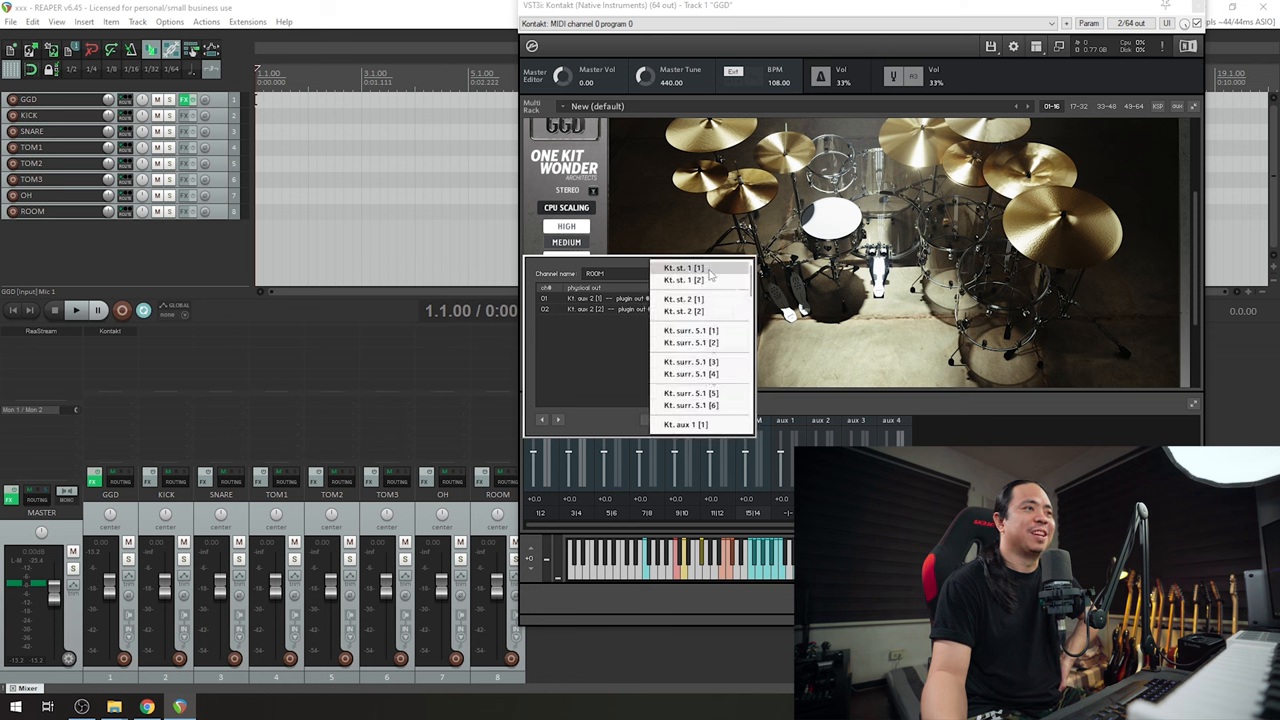
{"action": "mouse_move", "coordinate": [690, 342]}
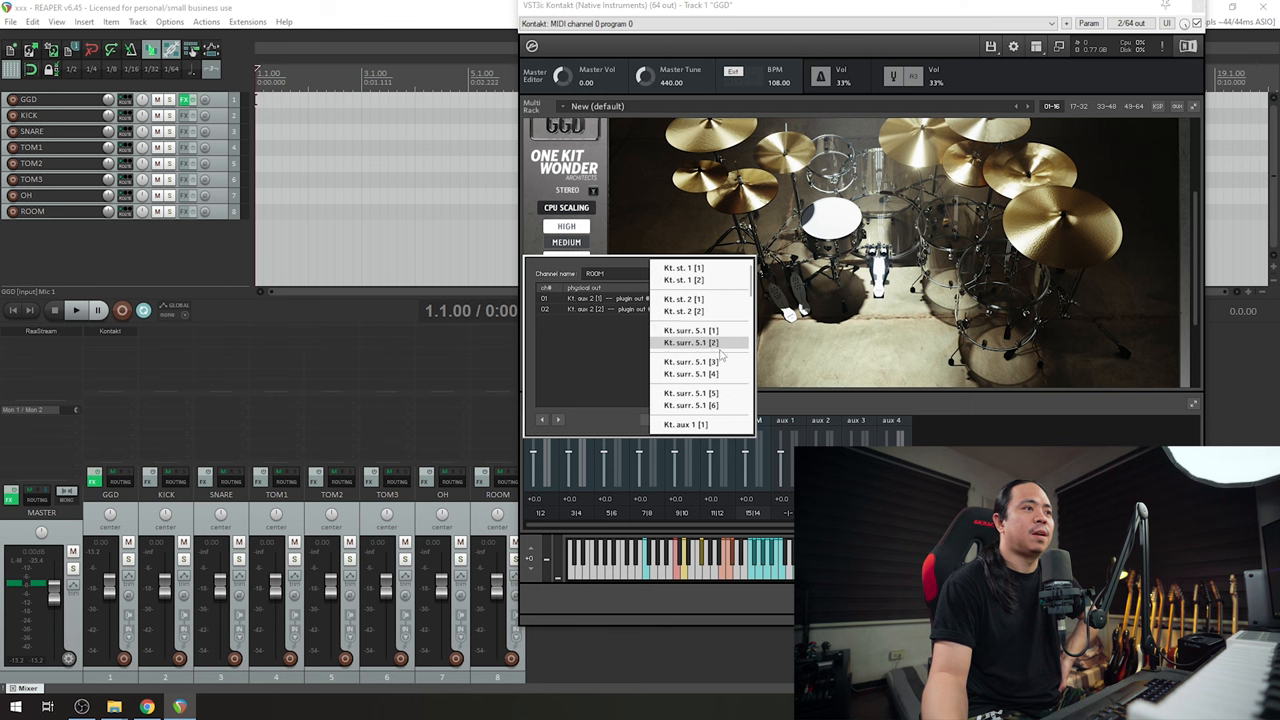
{"action": "scroll", "scroll_direction": "down", "scroll_amount": 3}
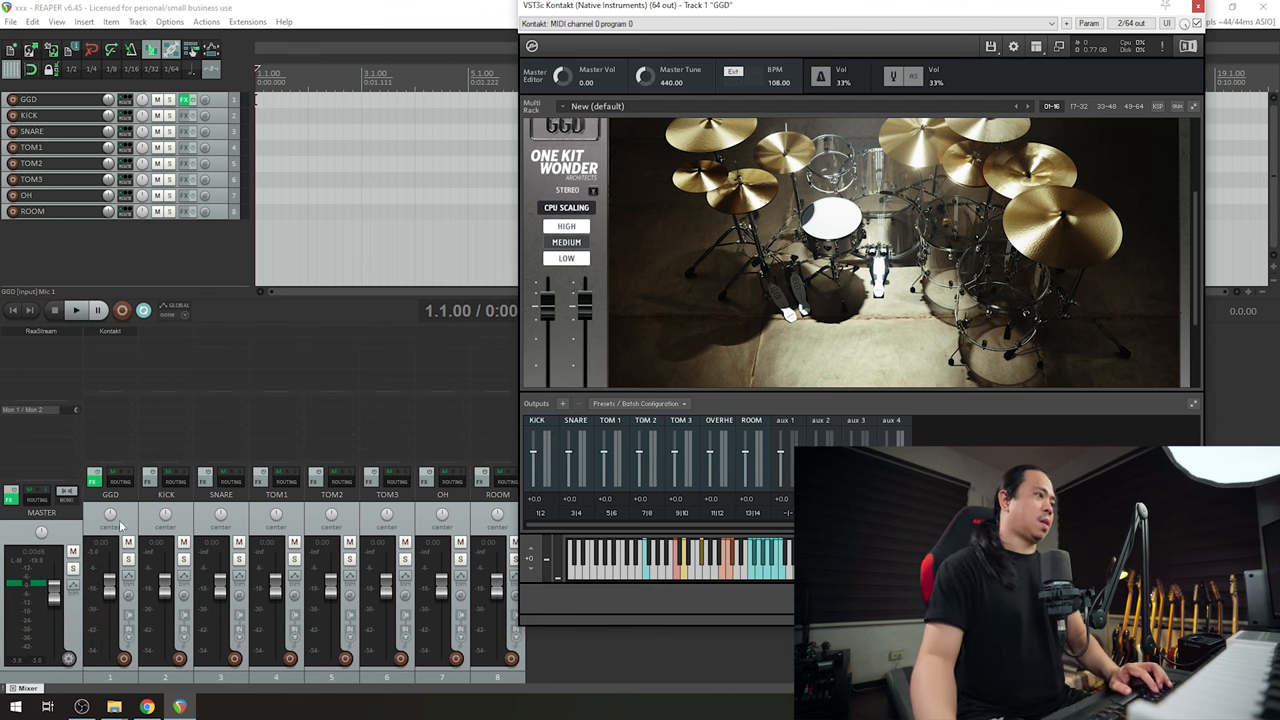
{"action": "mouse_move", "coordinate": [504, 358]}
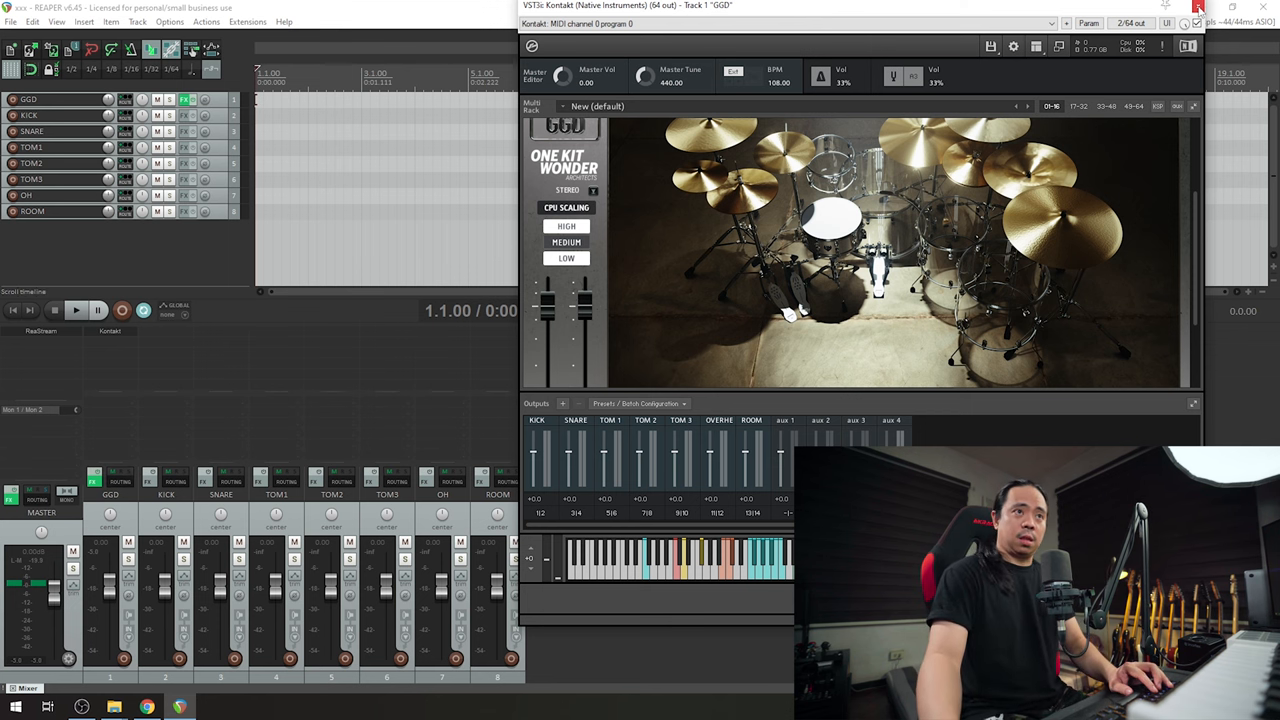
{"action": "left_click", "coordinate": [1196, 8]}
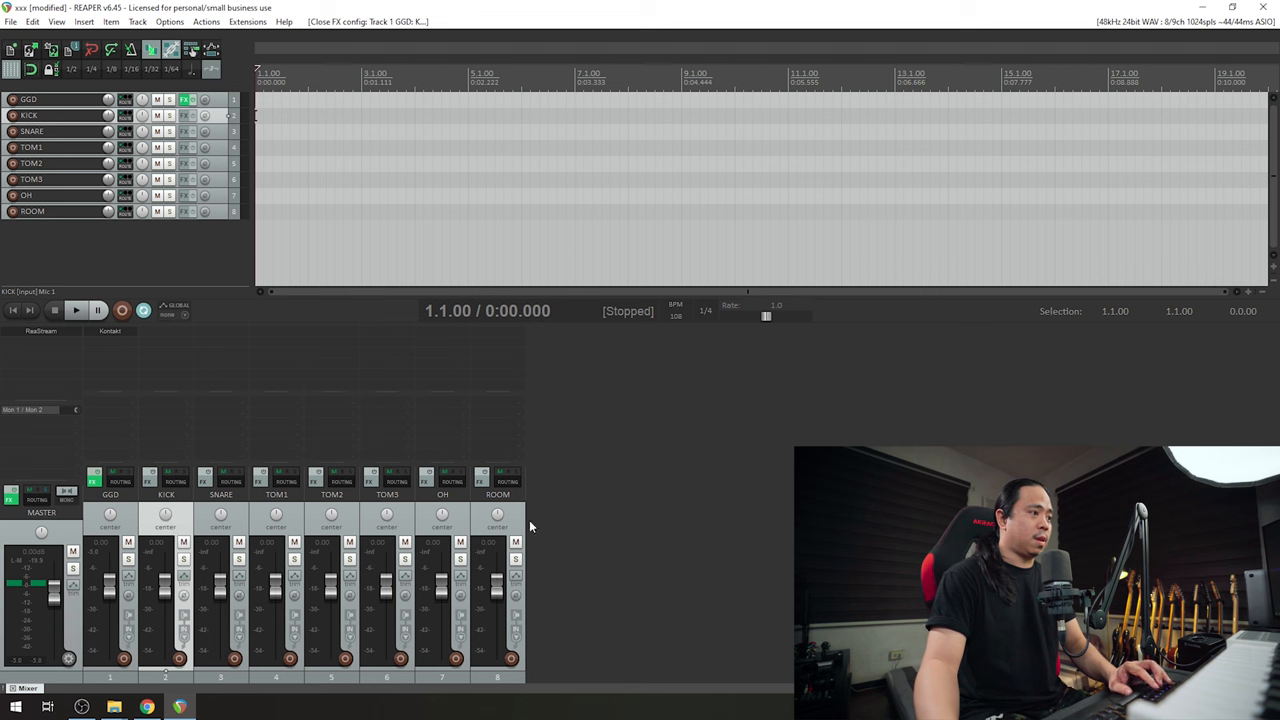
{"action": "mouse_move", "coordinate": [110, 332]}
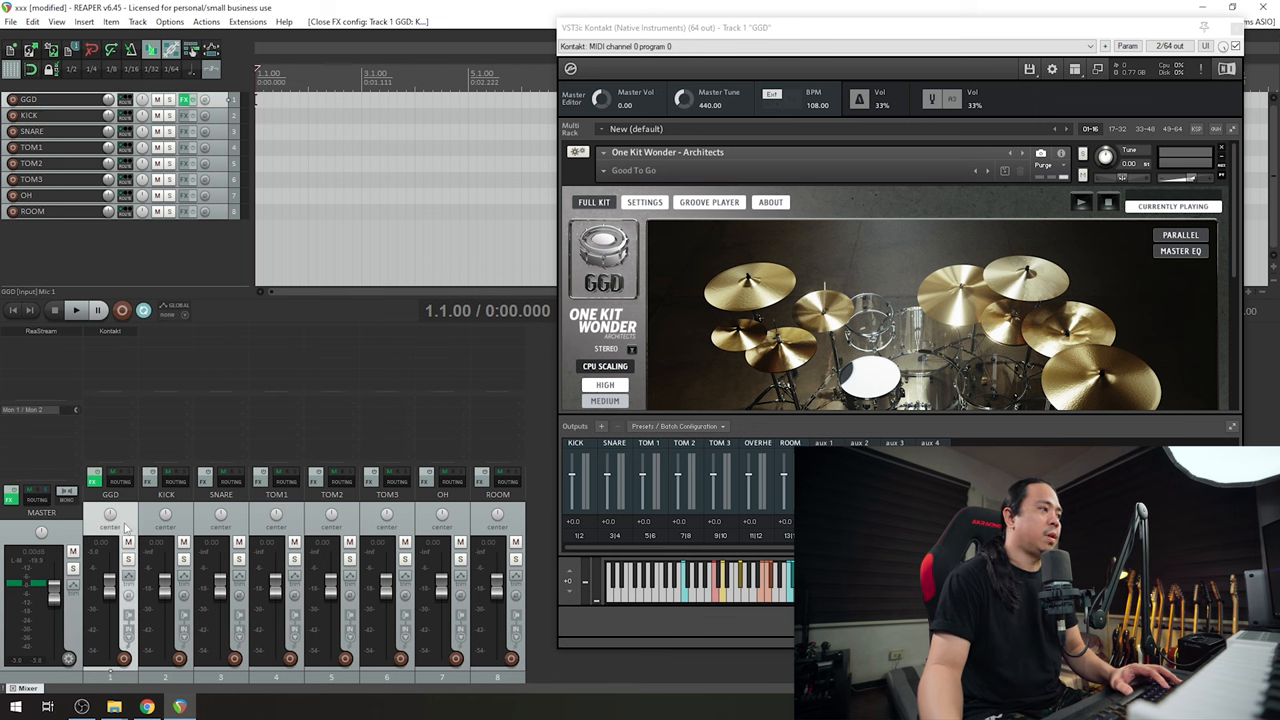
- In GGD's Routing window, add sends to KICK and SNARE, feeding one from channels 3/4
{"action": "left_click", "coordinate": [110, 470]}
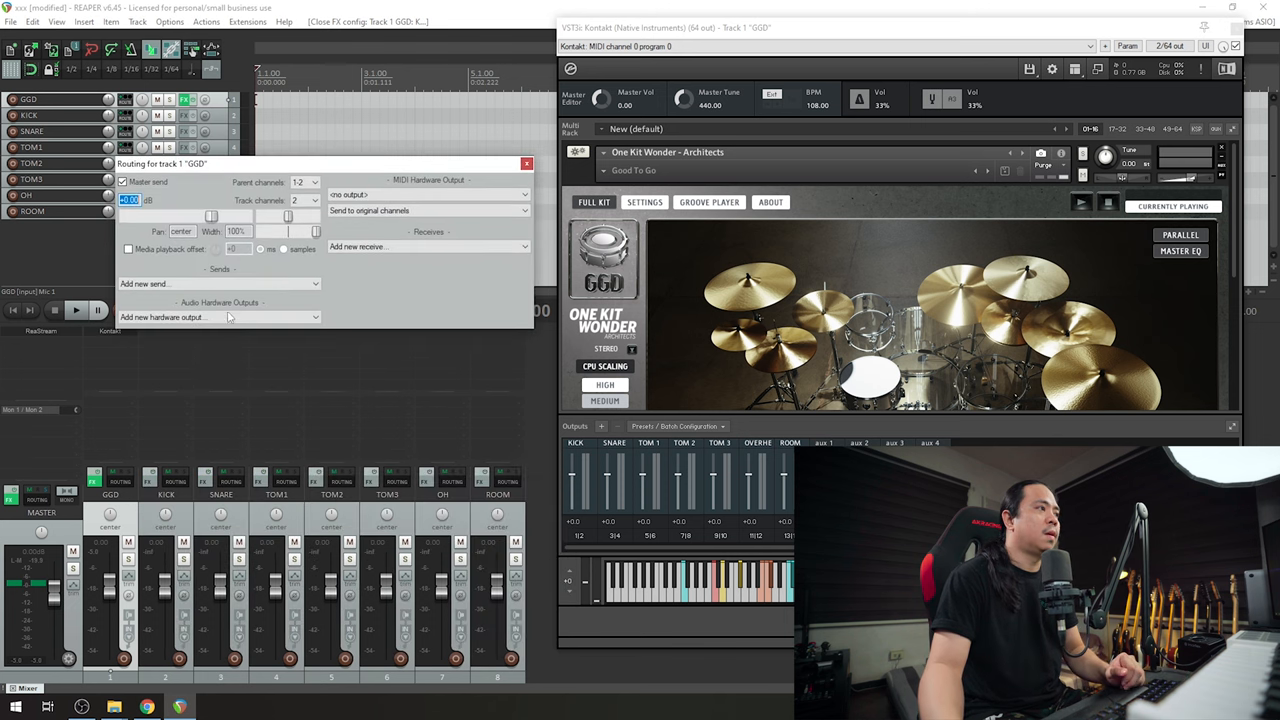
{"action": "left_click", "coordinate": [220, 284]}
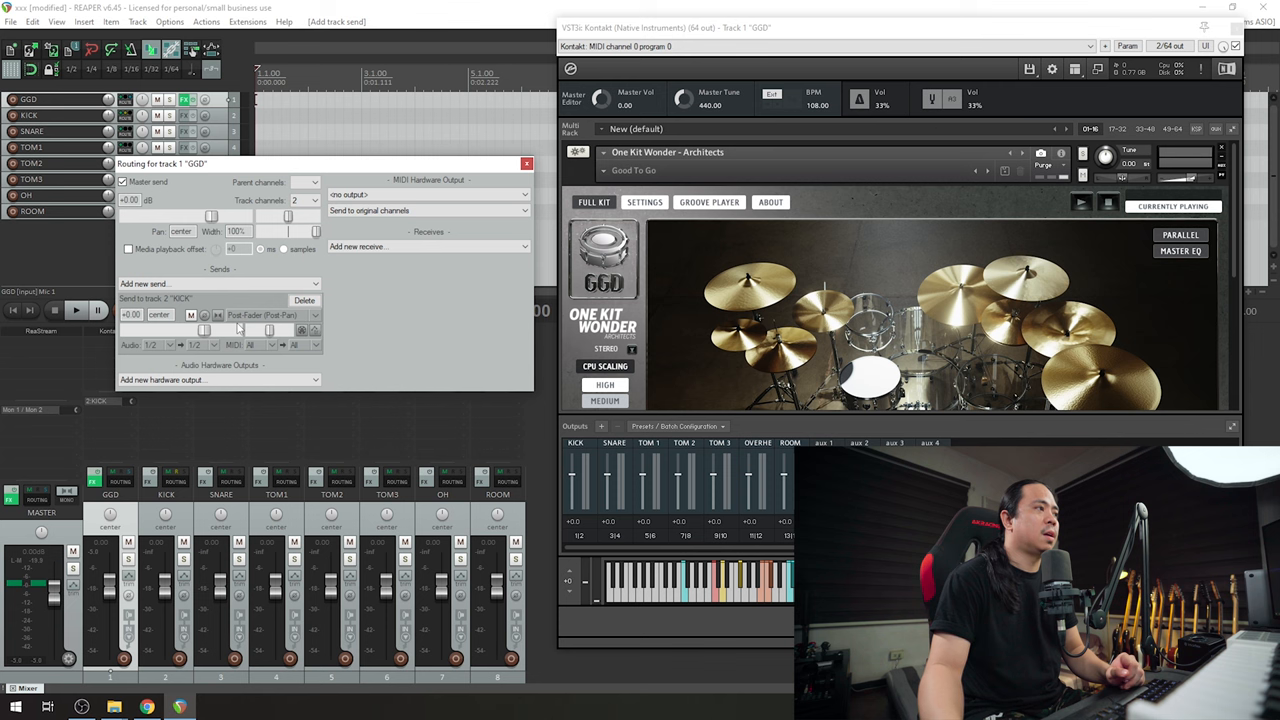
{"action": "mouse_move", "coordinate": [584, 544]}
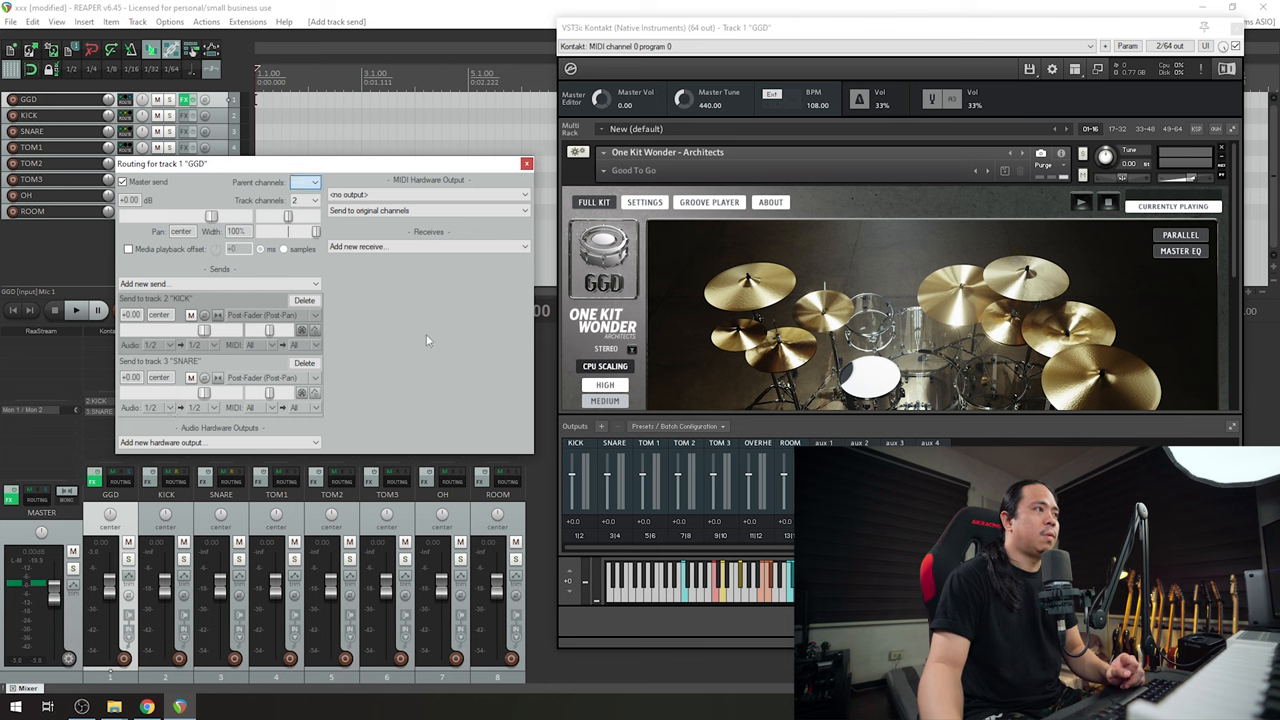
{"action": "left_click", "coordinate": [316, 200]}
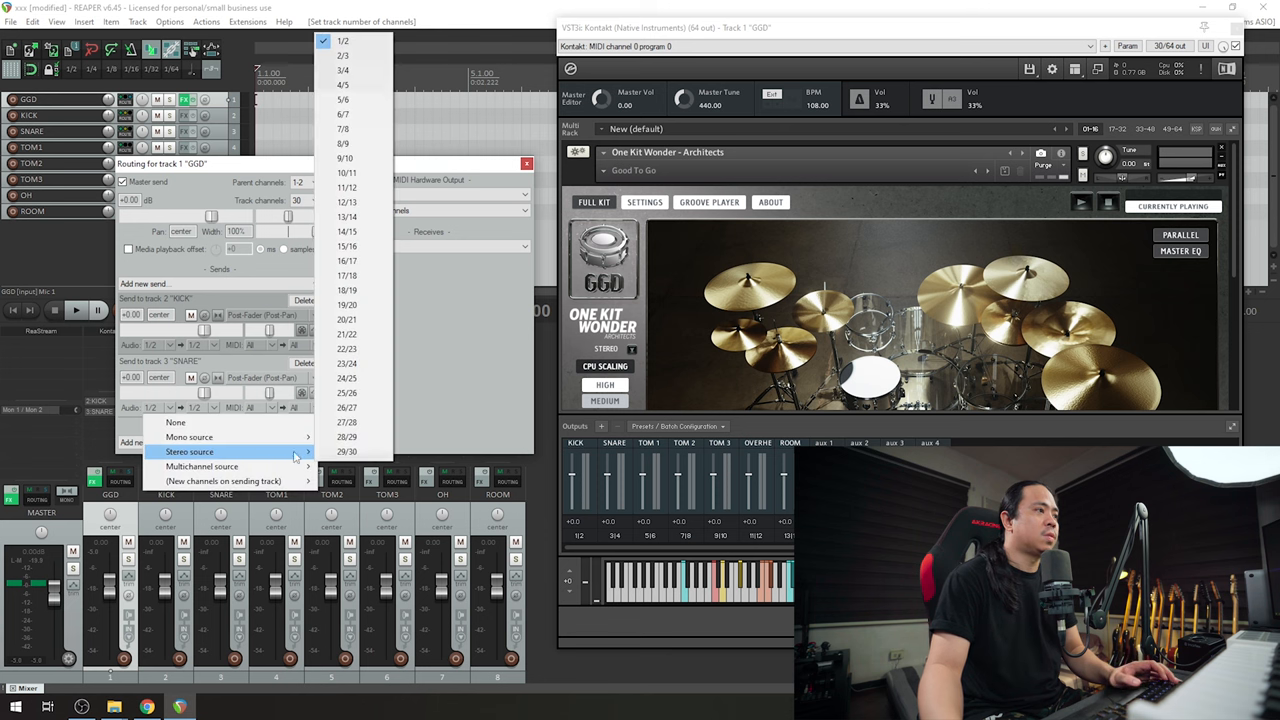
{"action": "mouse_move", "coordinate": [344, 70]}
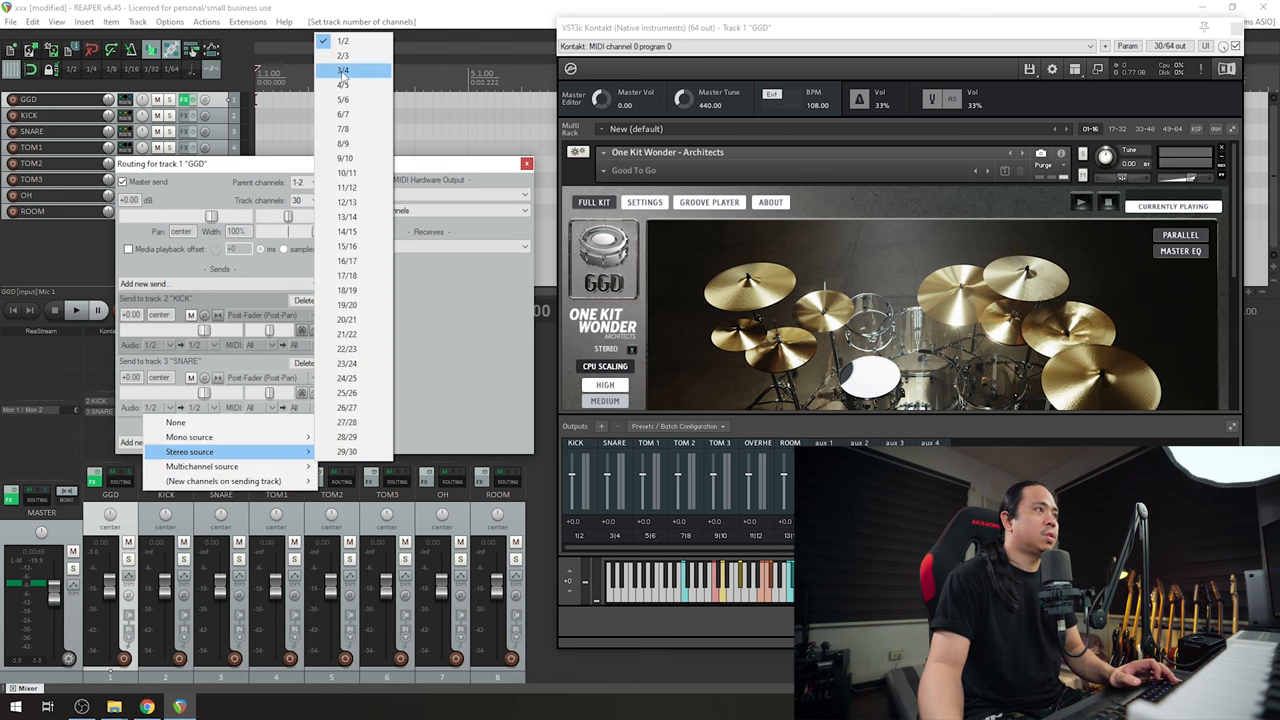
{"action": "left_click", "coordinate": [344, 68]}
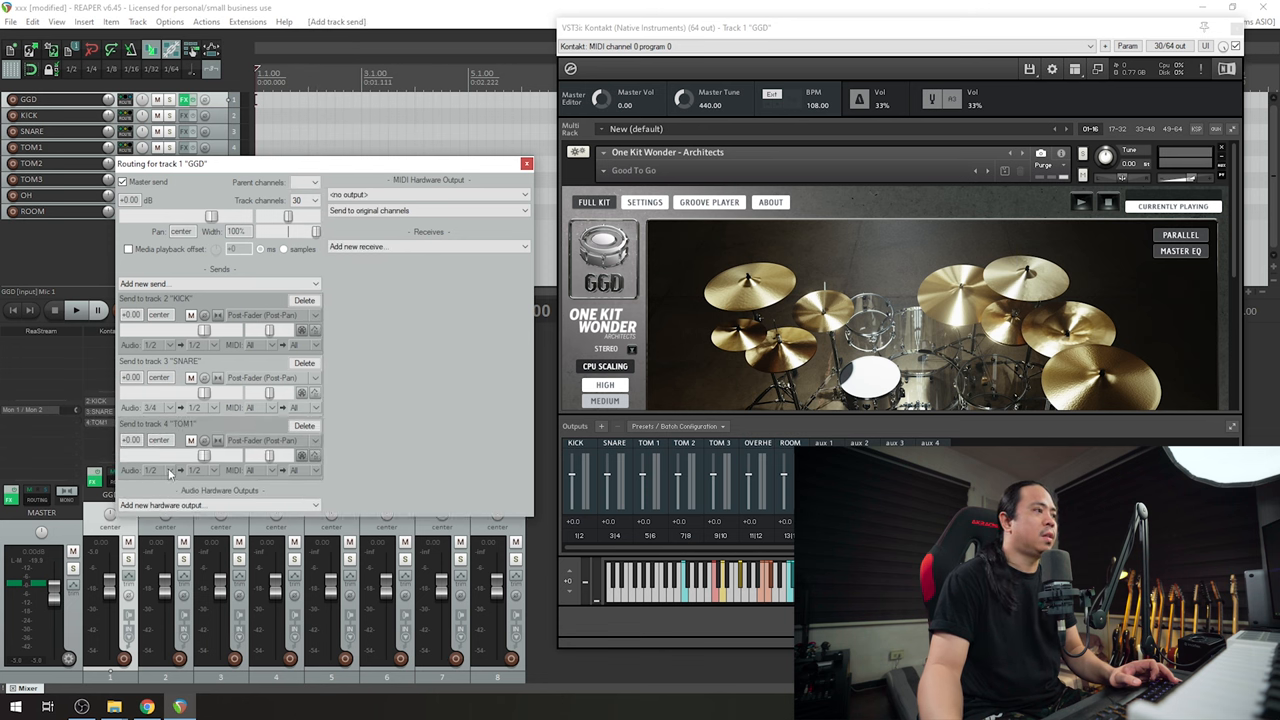
- Add further sends to drum tracks with their own stereo pairs, the newest fed from 13/14
{"action": "left_click", "coordinate": [152, 470]}
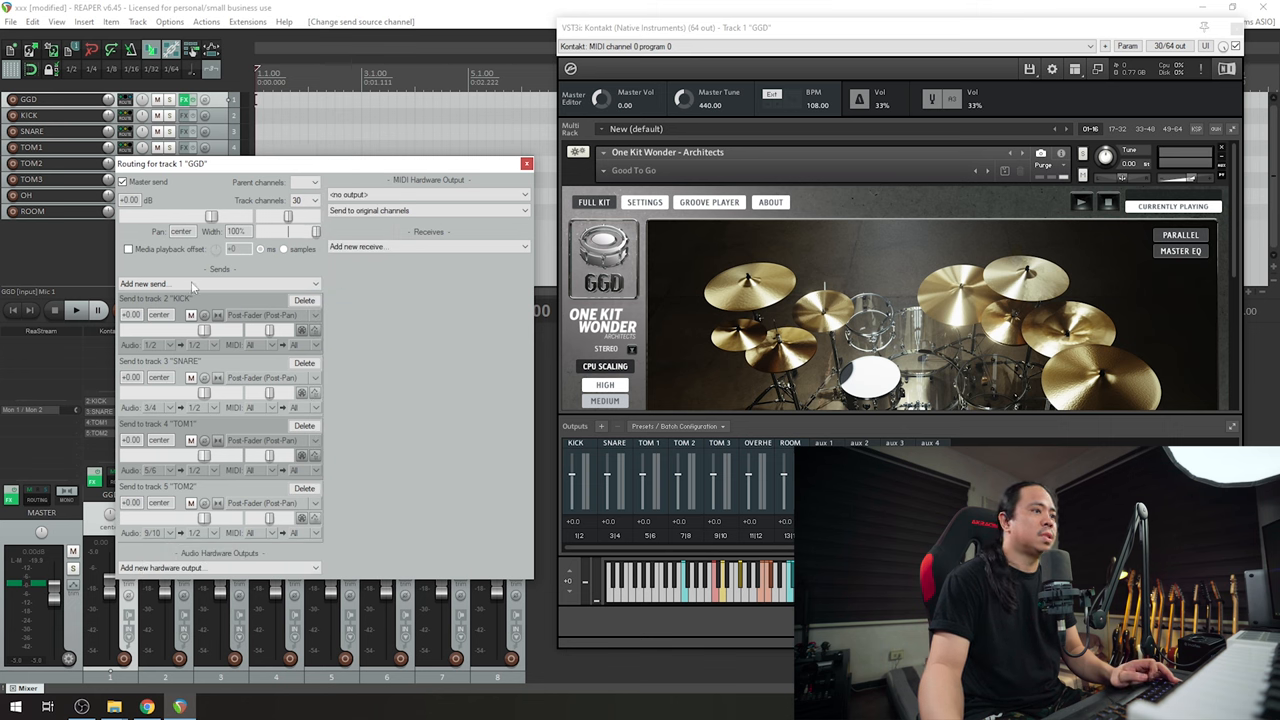
{"action": "left_click", "coordinate": [216, 284]}
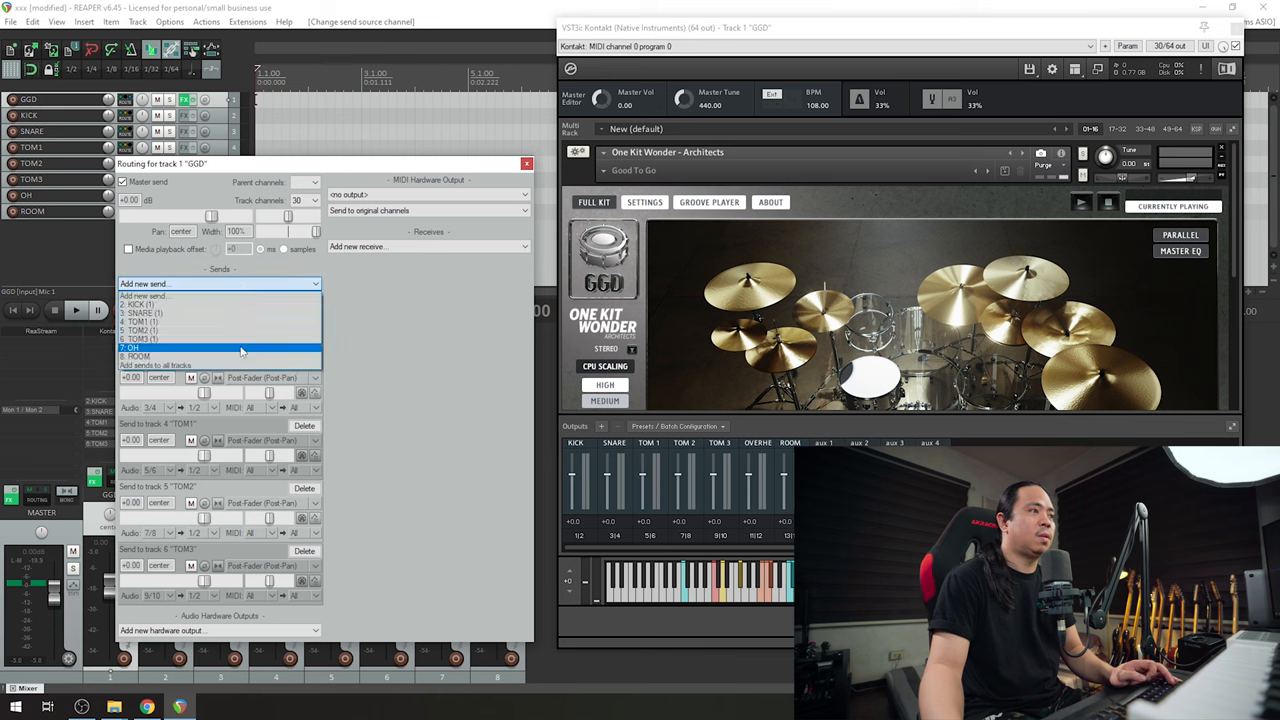
{"action": "left_click", "coordinate": [136, 348]}
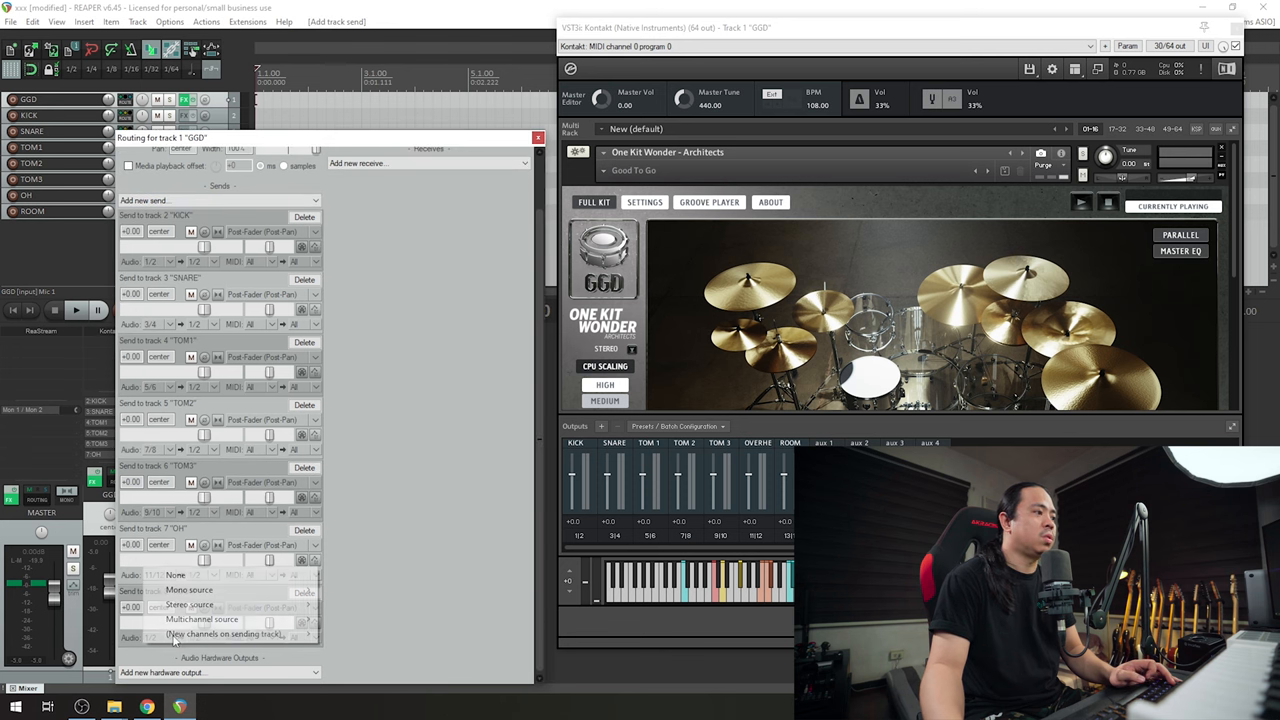
{"action": "left_click", "coordinate": [188, 604]}
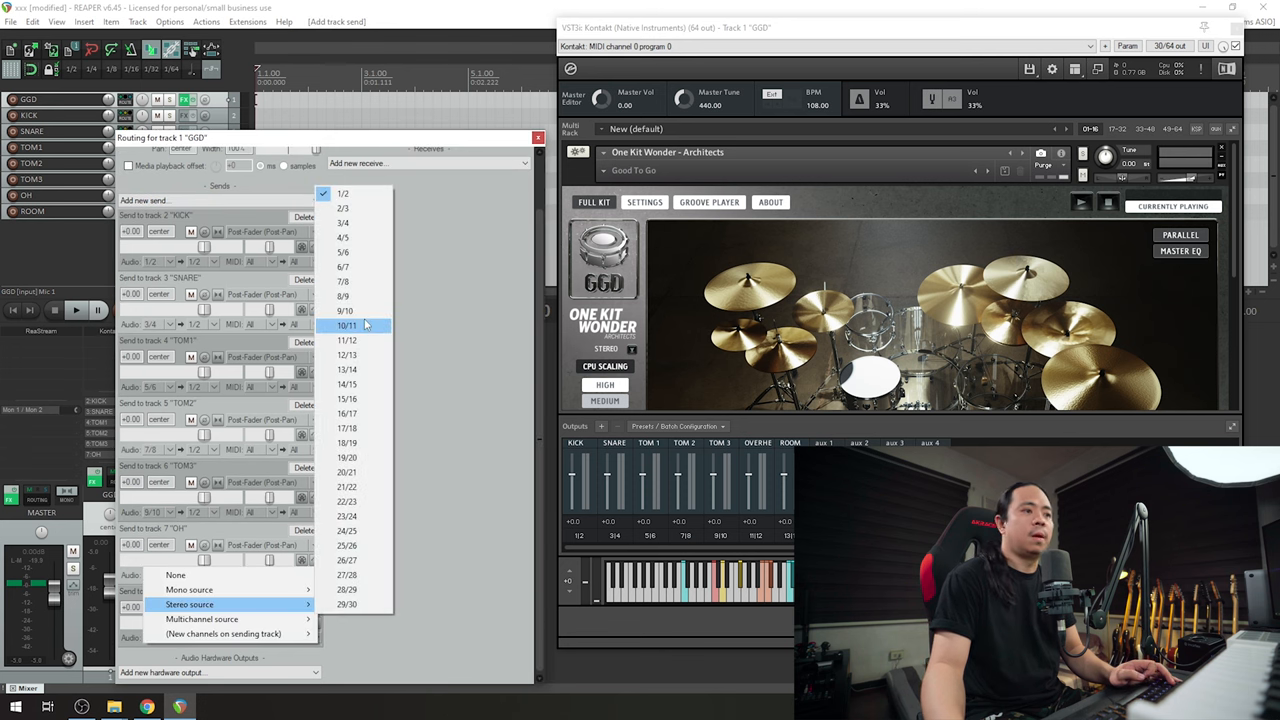
{"action": "mouse_move", "coordinate": [368, 370]}
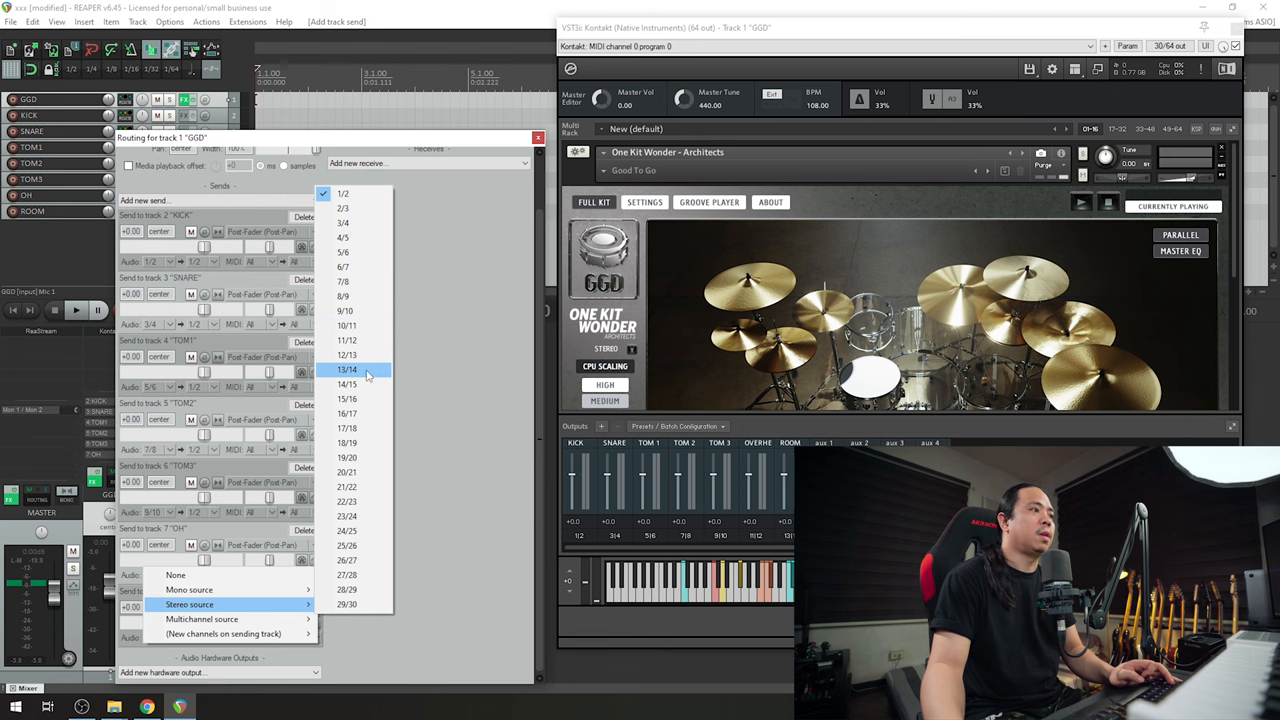
{"action": "left_click", "coordinate": [346, 368]}
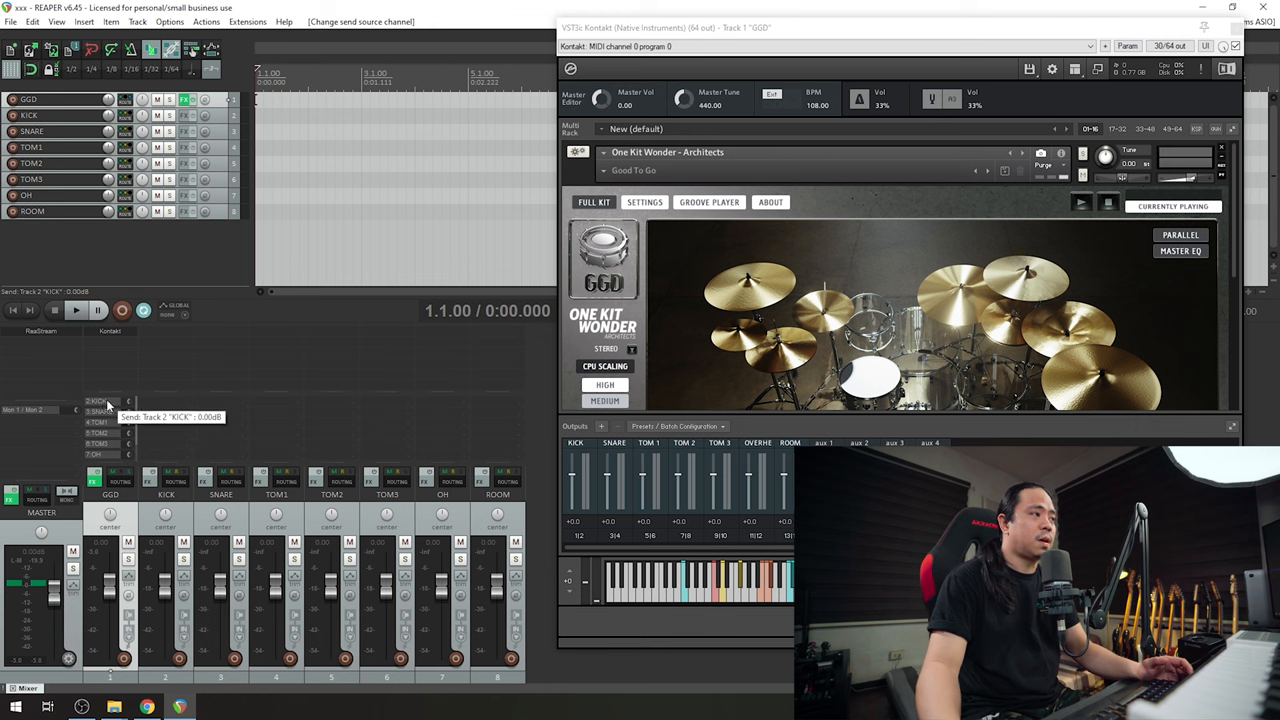
- Check GGD's send controls and adjust the ROOM send's source channels
{"action": "left_click", "coordinate": [108, 402]}
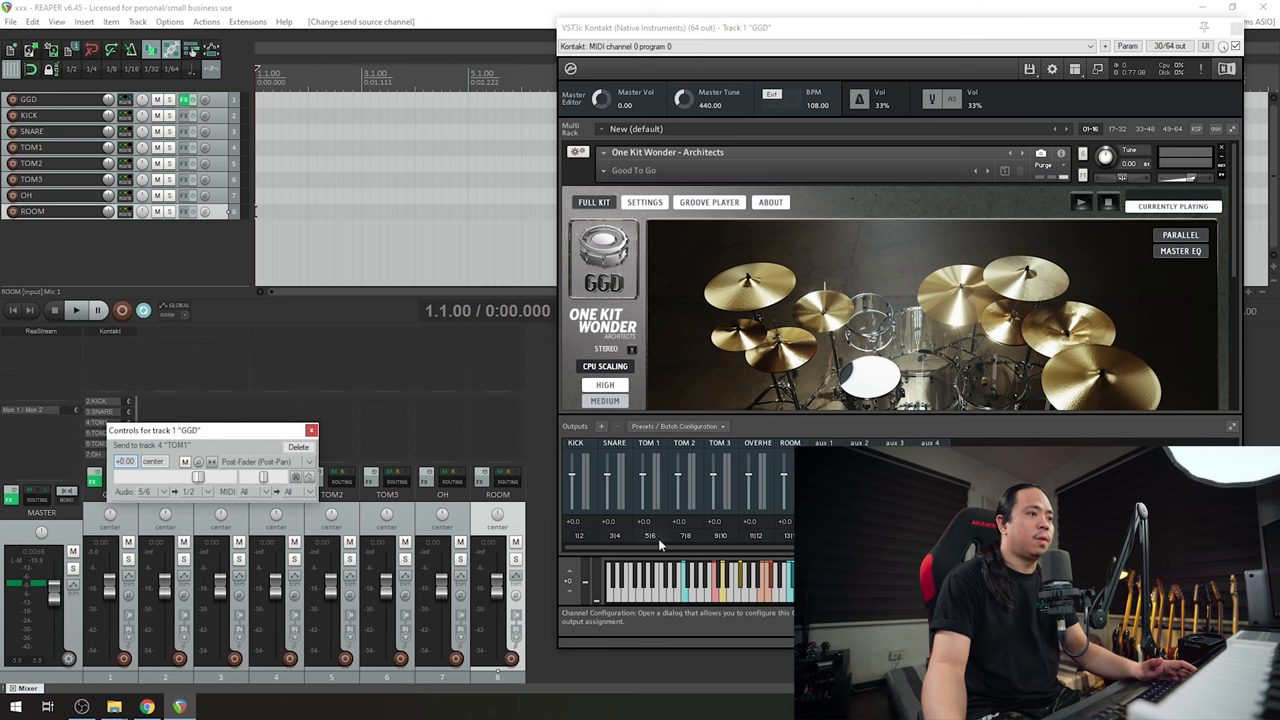
{"action": "mouse_move", "coordinate": [150, 500]}
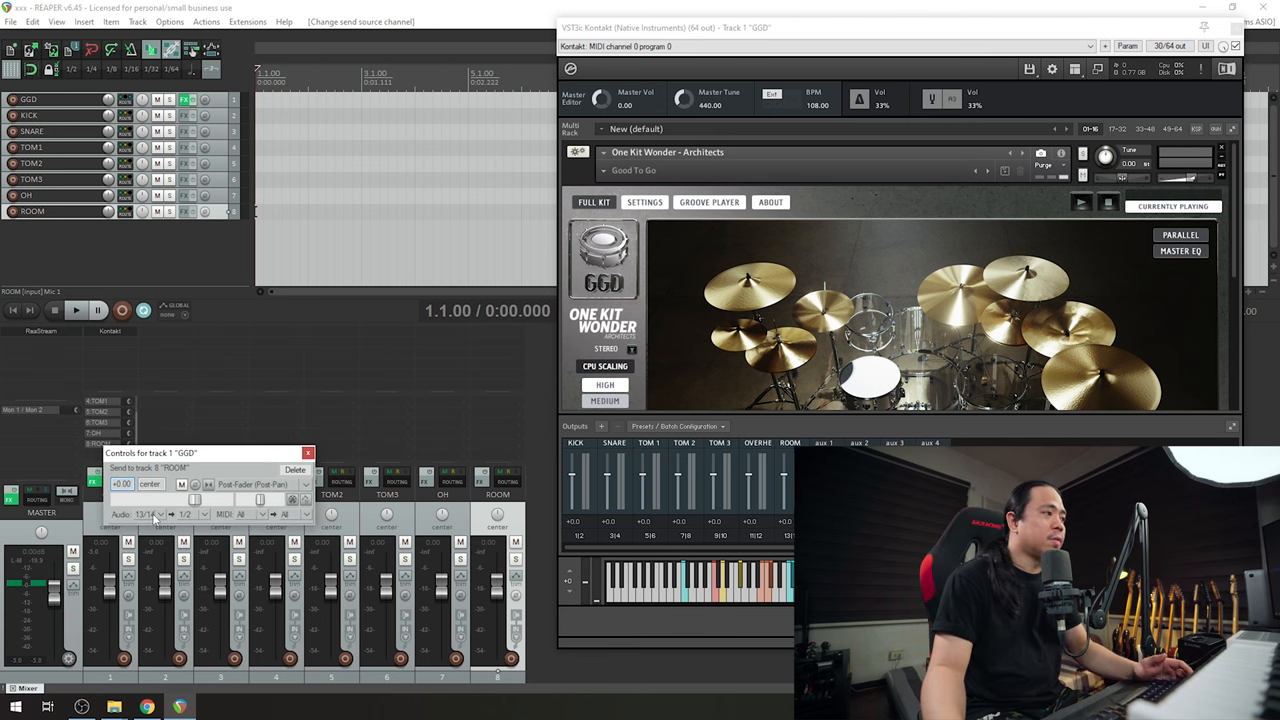
{"action": "left_click", "coordinate": [308, 452]}
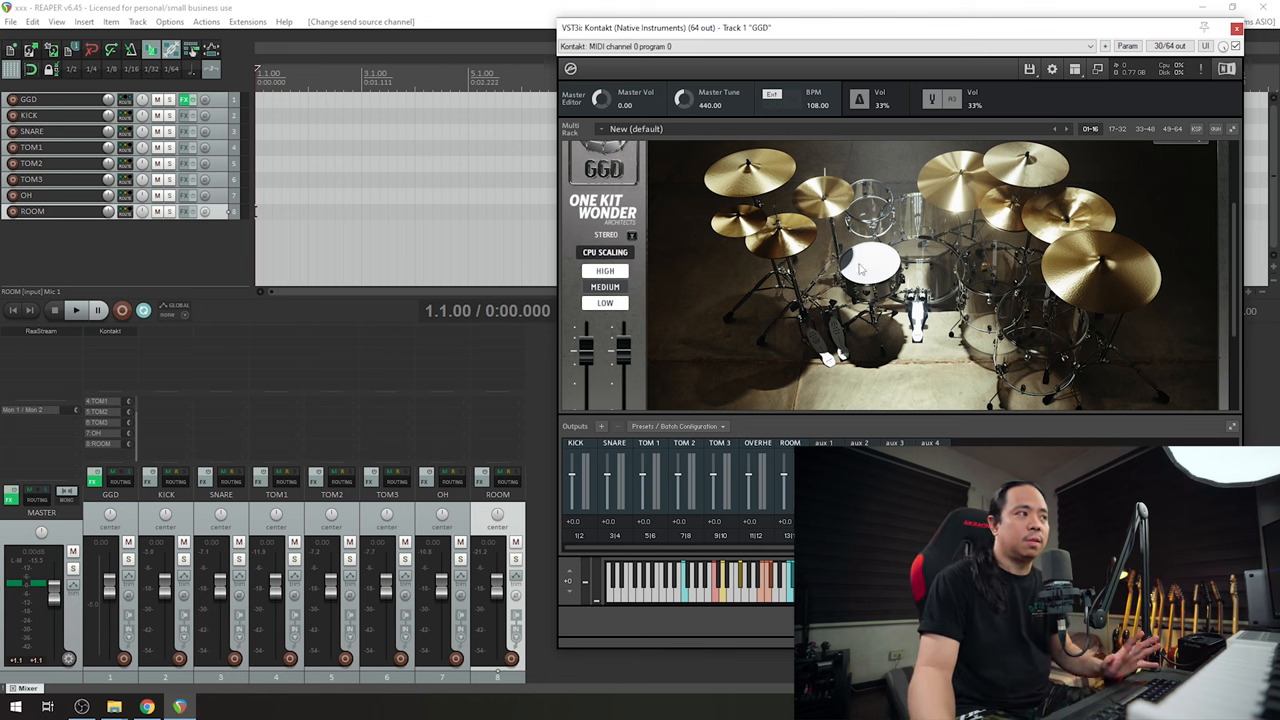
{"action": "mouse_move", "coordinate": [476, 6]}
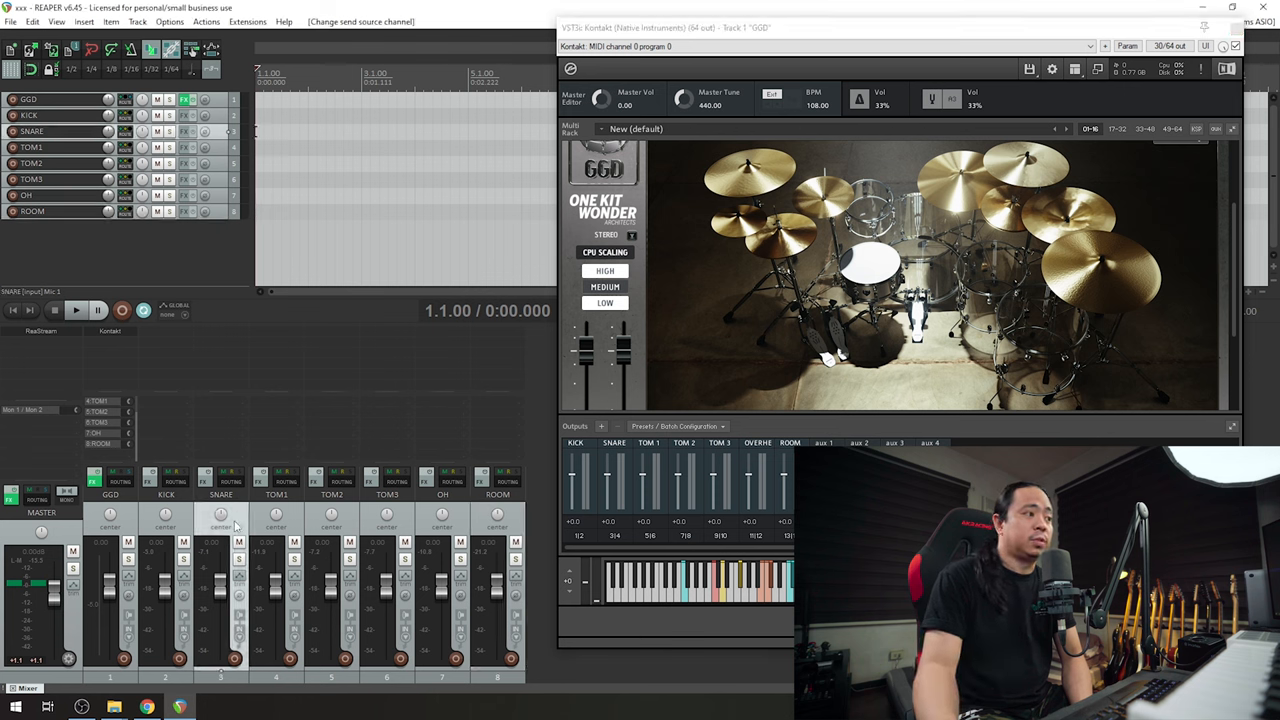
- Load FabFilter Pro-Q 3 on SNARE via 'fab' search and add a first EQ band
{"action": "left_click", "coordinate": [204, 482]}
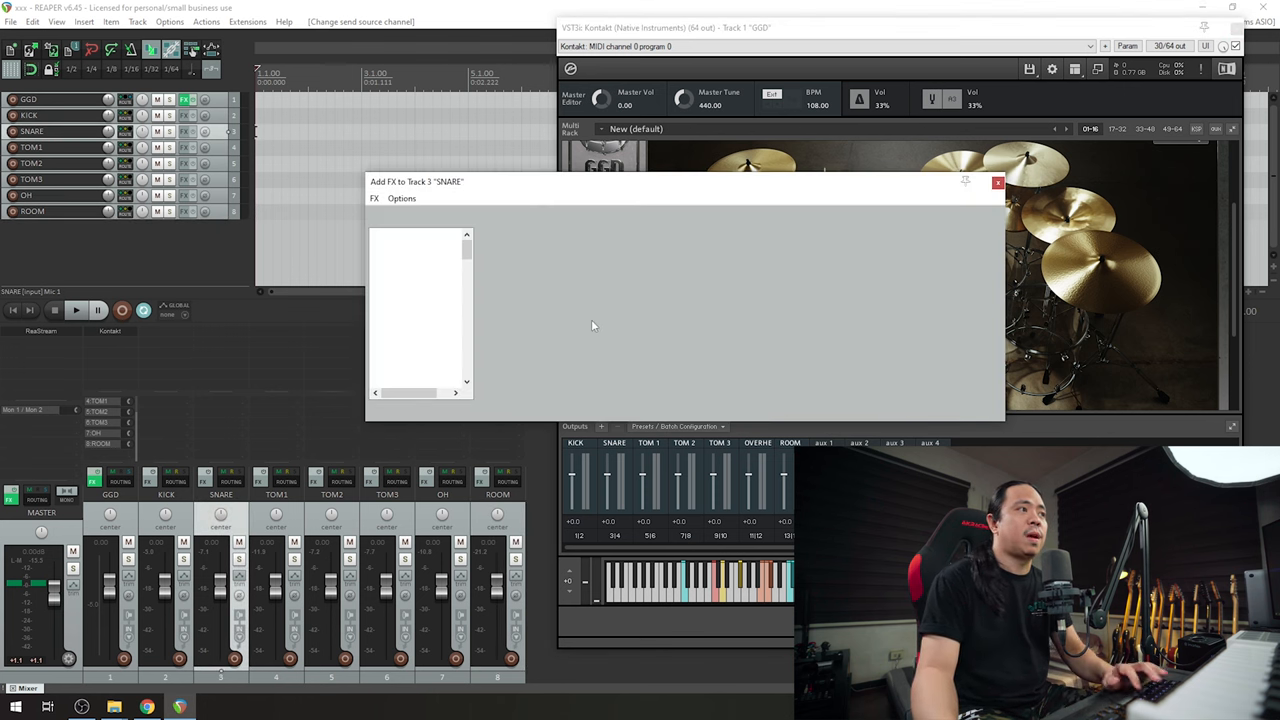
{"action": "type", "text": "fab"}
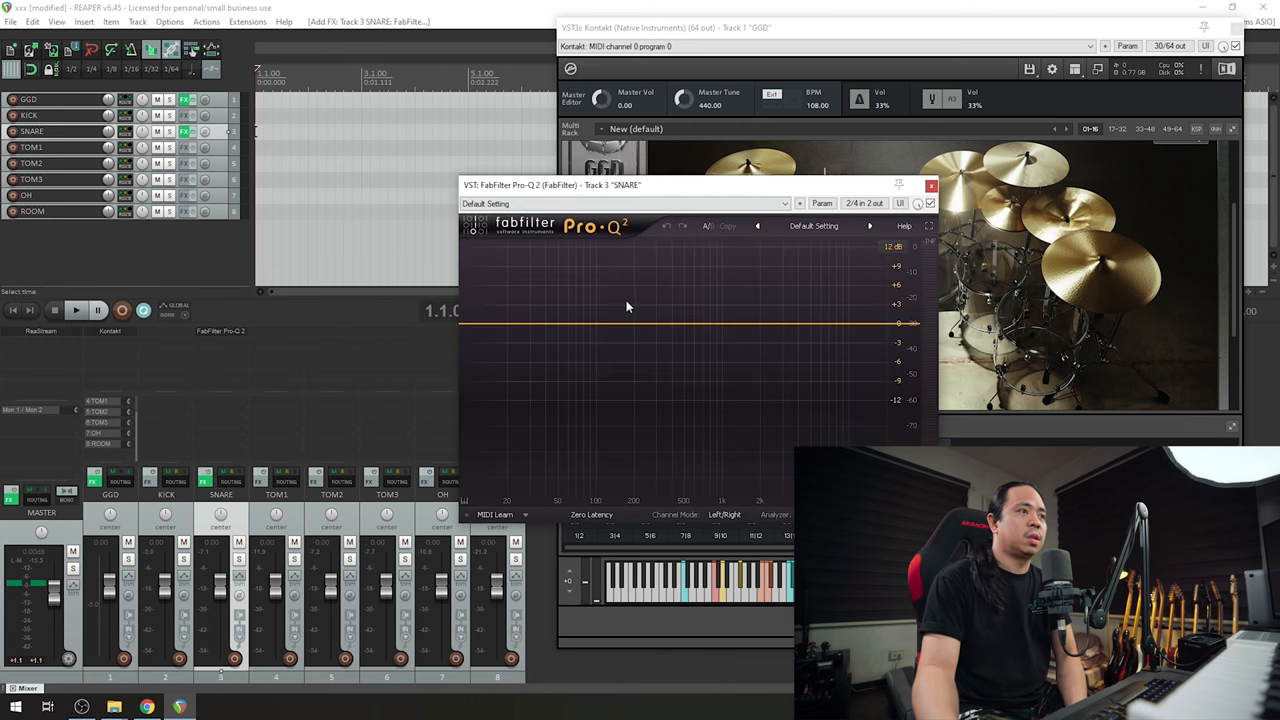
{"action": "left_click", "coordinate": [632, 322]}
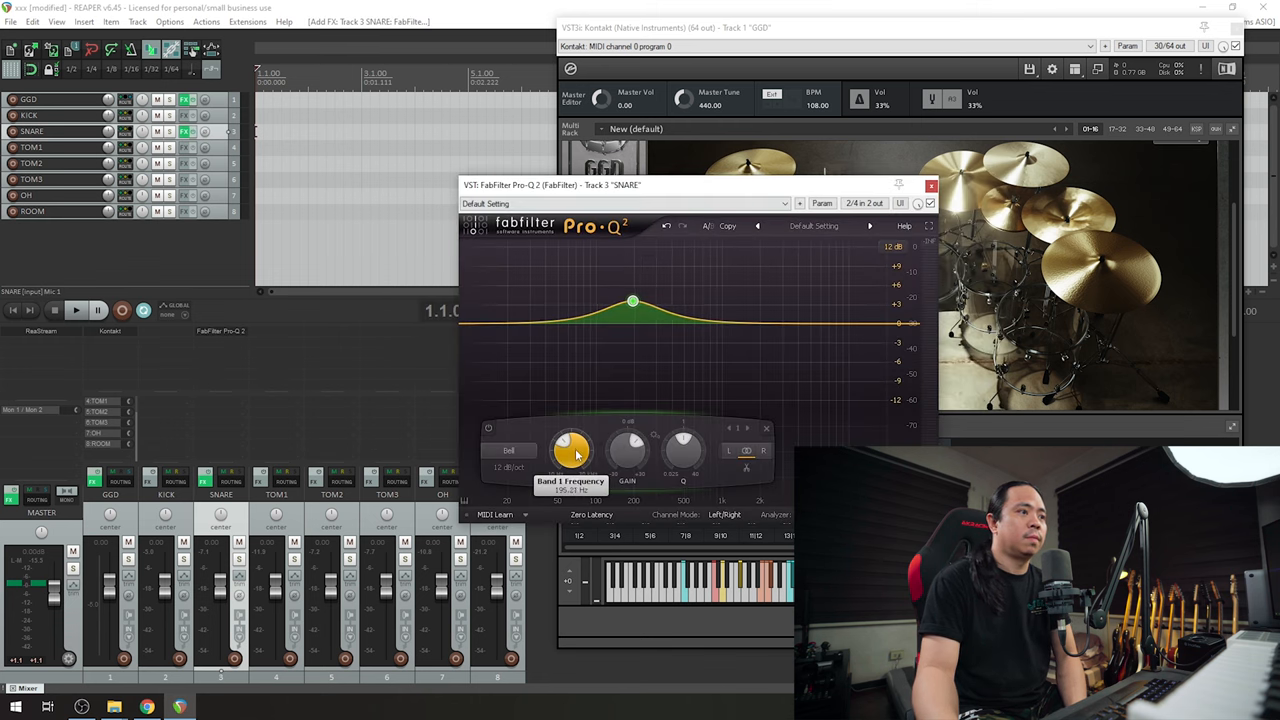